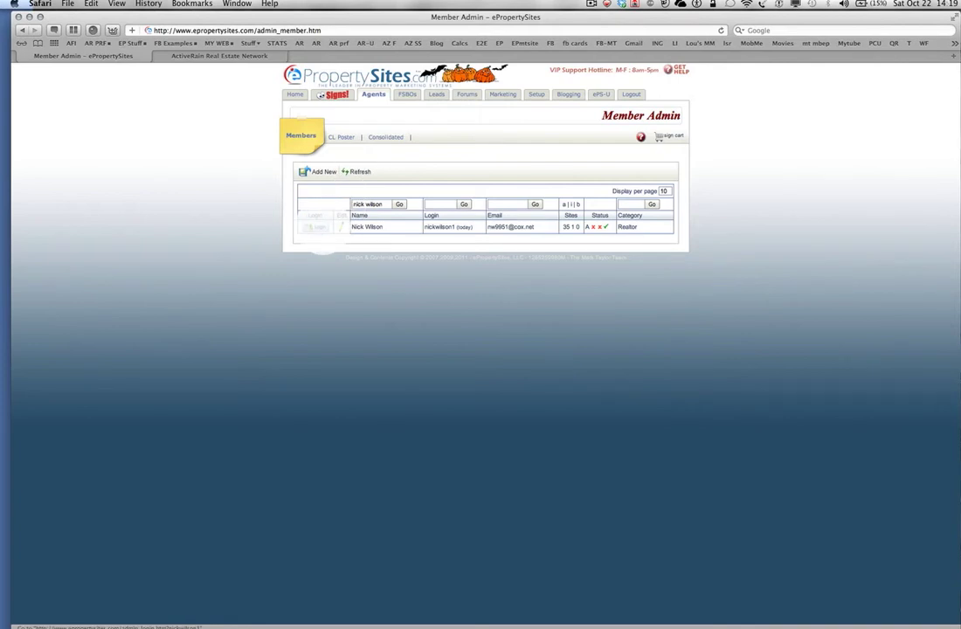
left_click(314, 227)
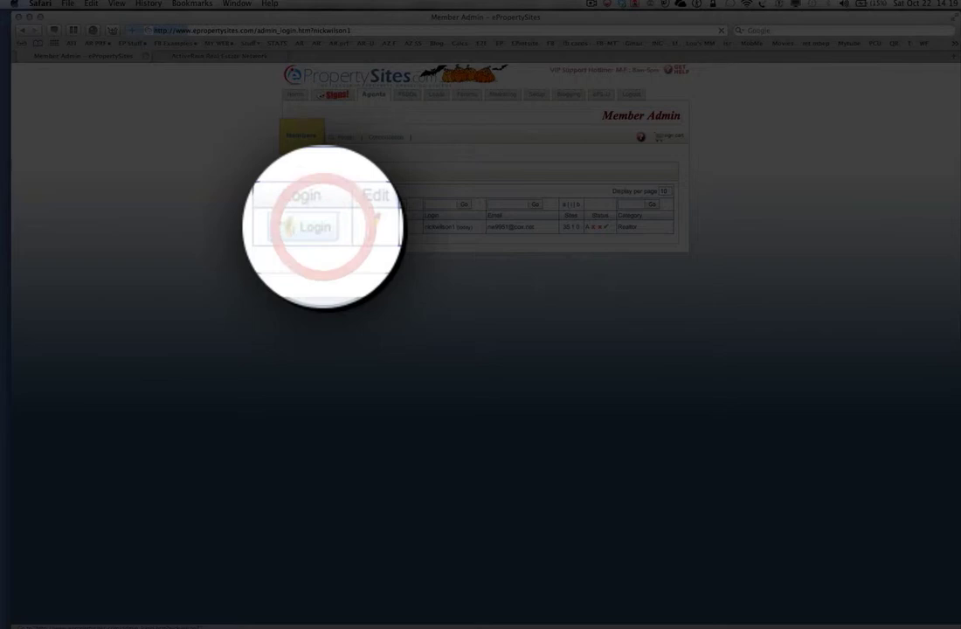
left_click(312, 227)
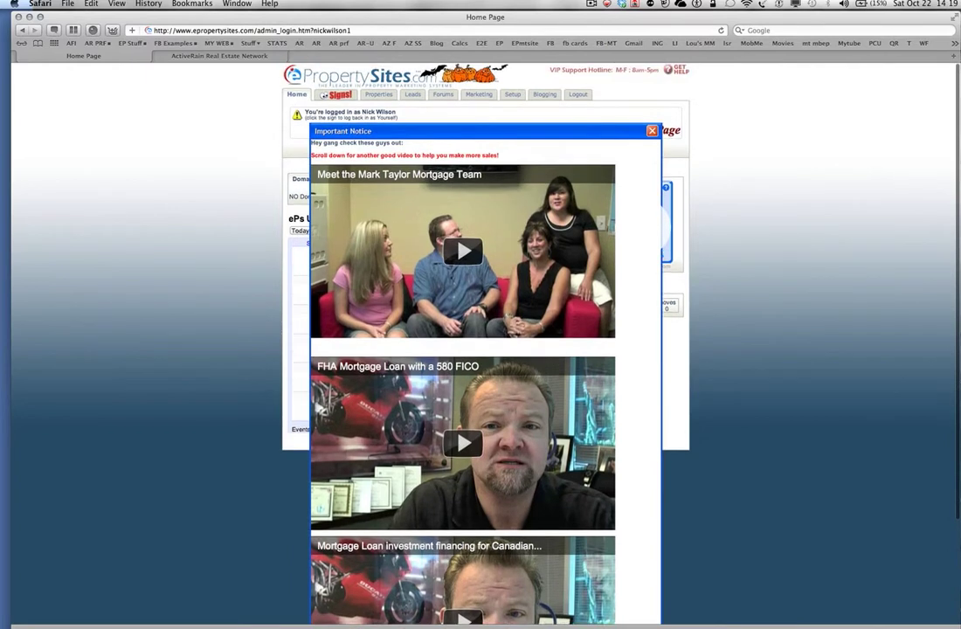
left_click(651, 131)
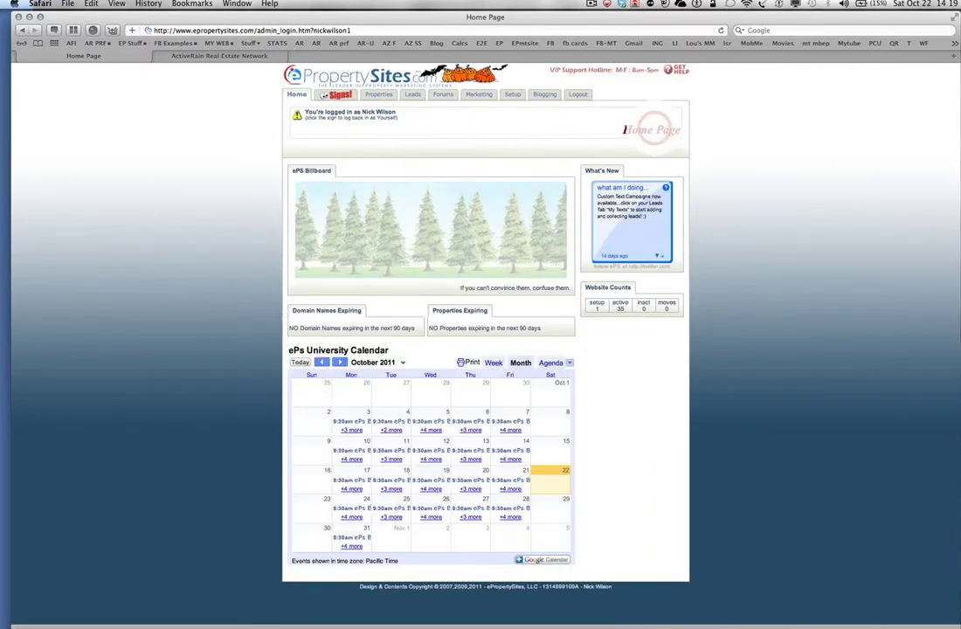
left_click(414, 94)
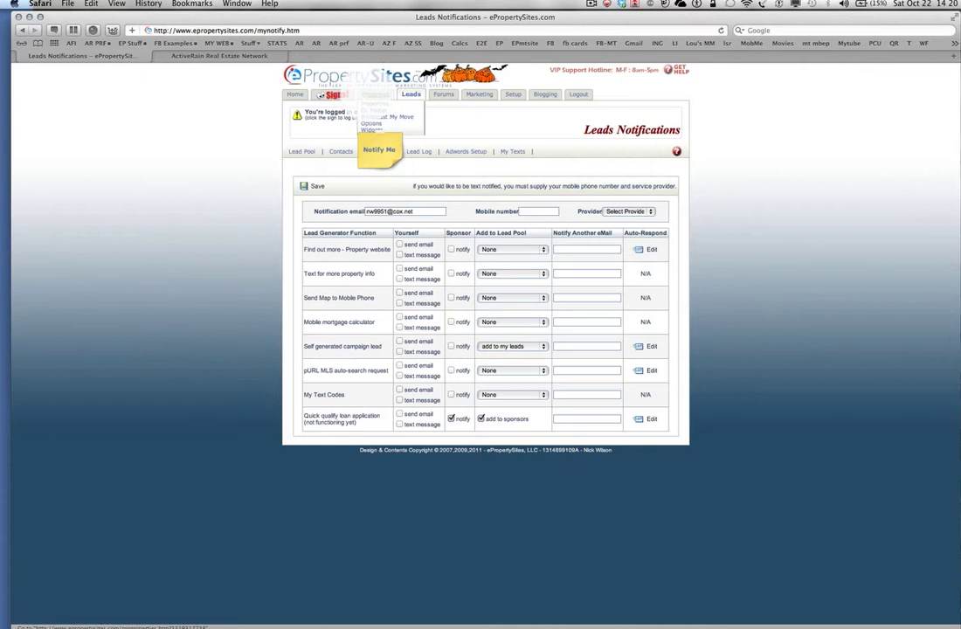
left_click(378, 95)
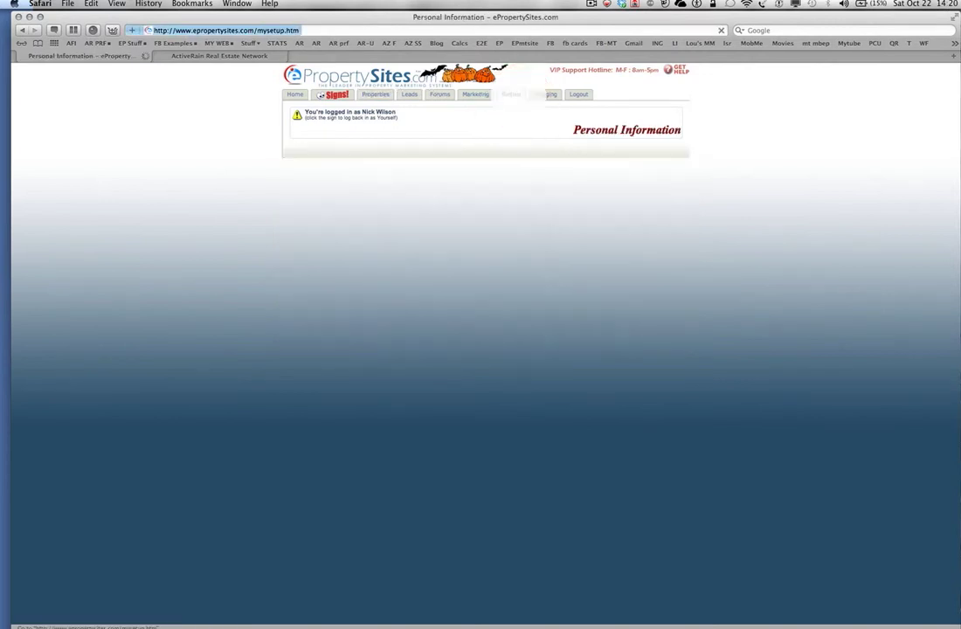
left_click(510, 94)
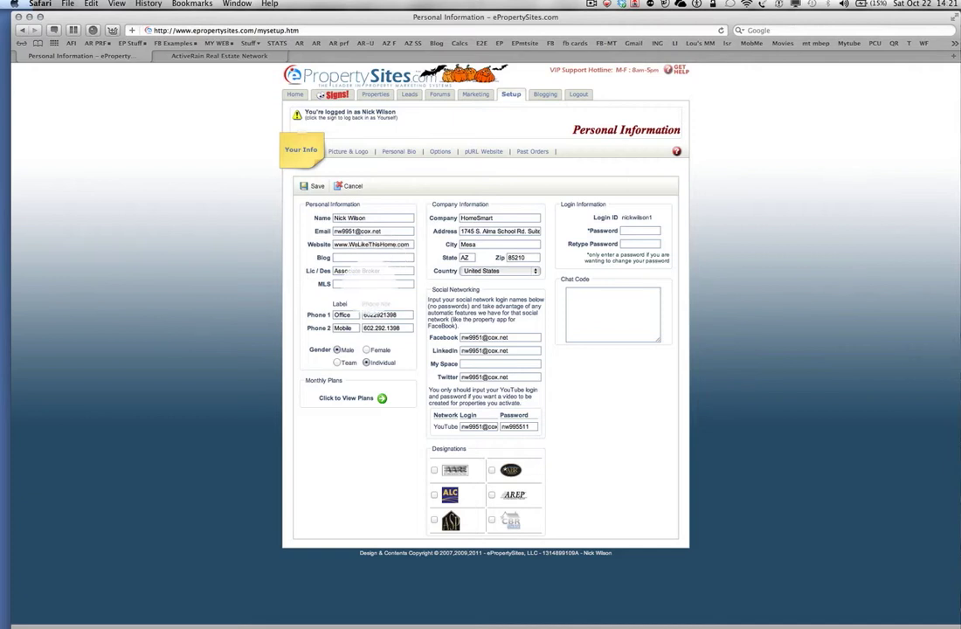
left_click(373, 283)
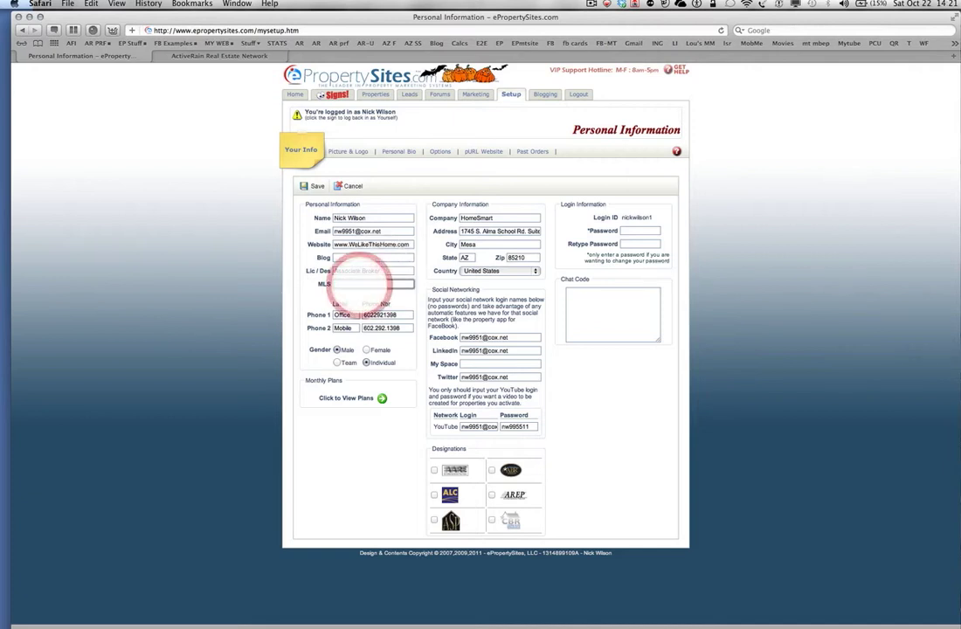
type("A")
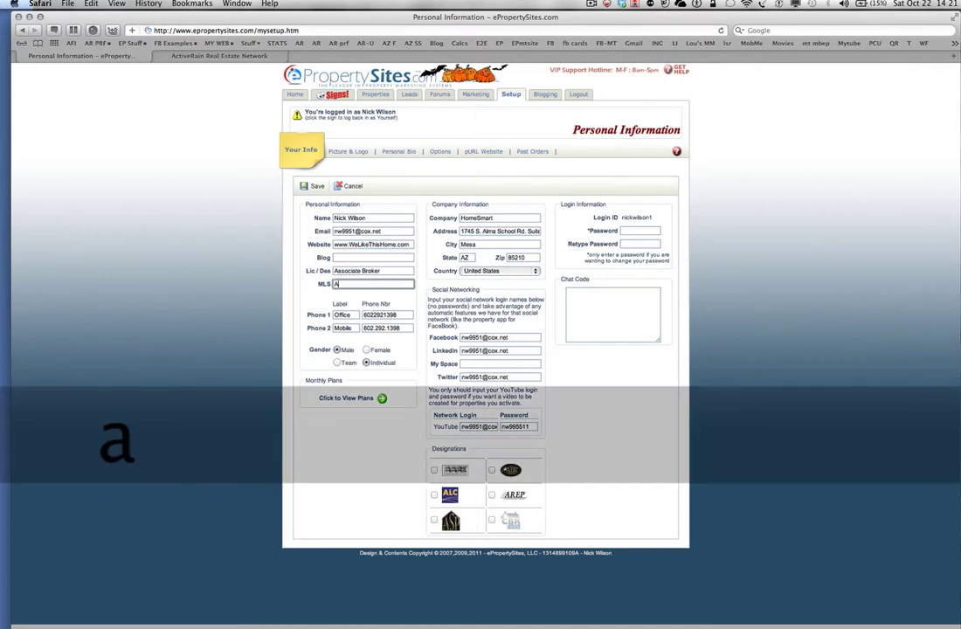
type("RMLS")
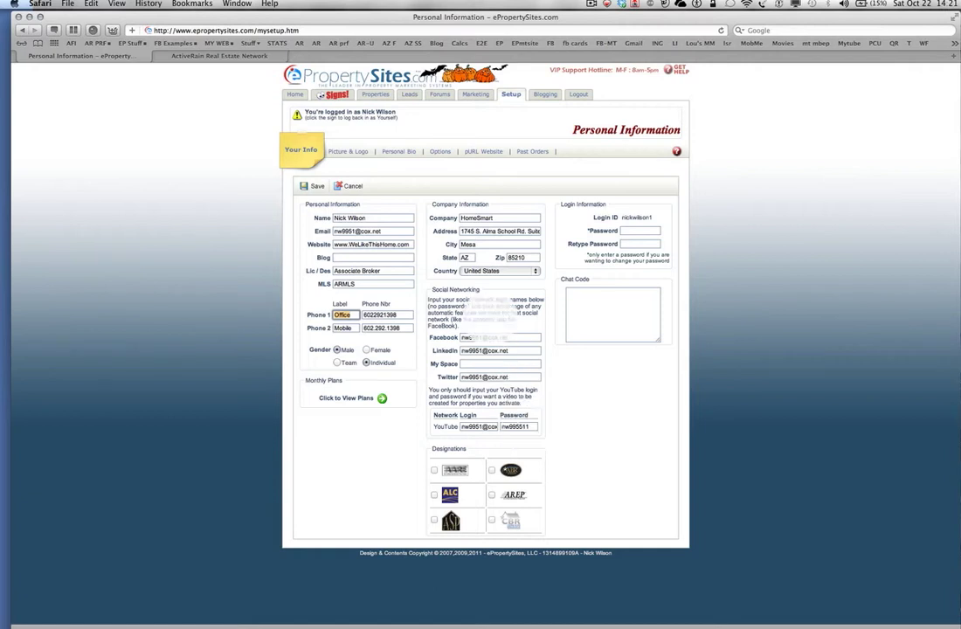
Step: On Setup Options, view the Out Link code for the eLookyLoo Nationwide MLS Search
left_click(440, 150)
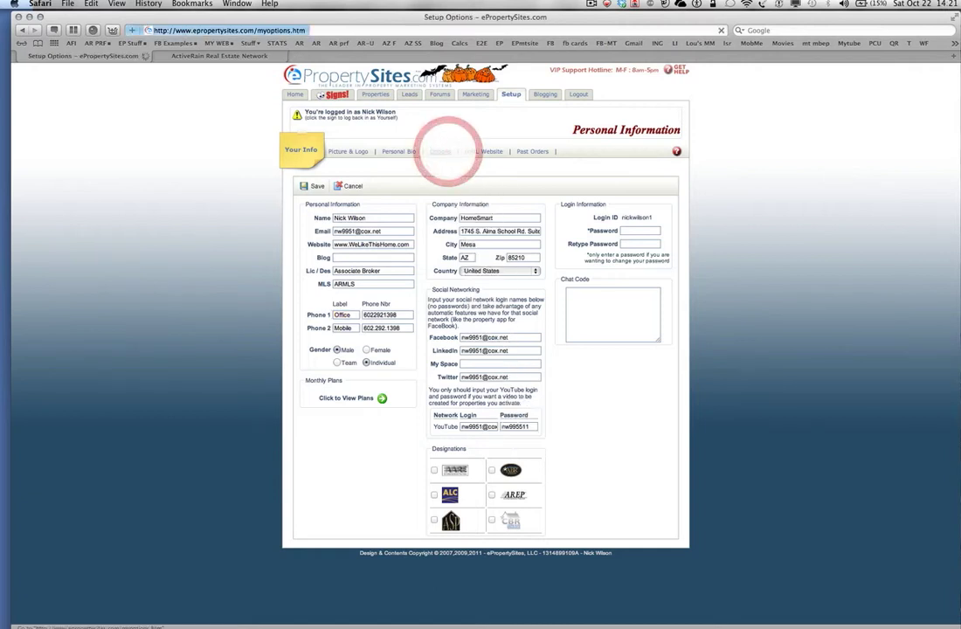
left_click(447, 150)
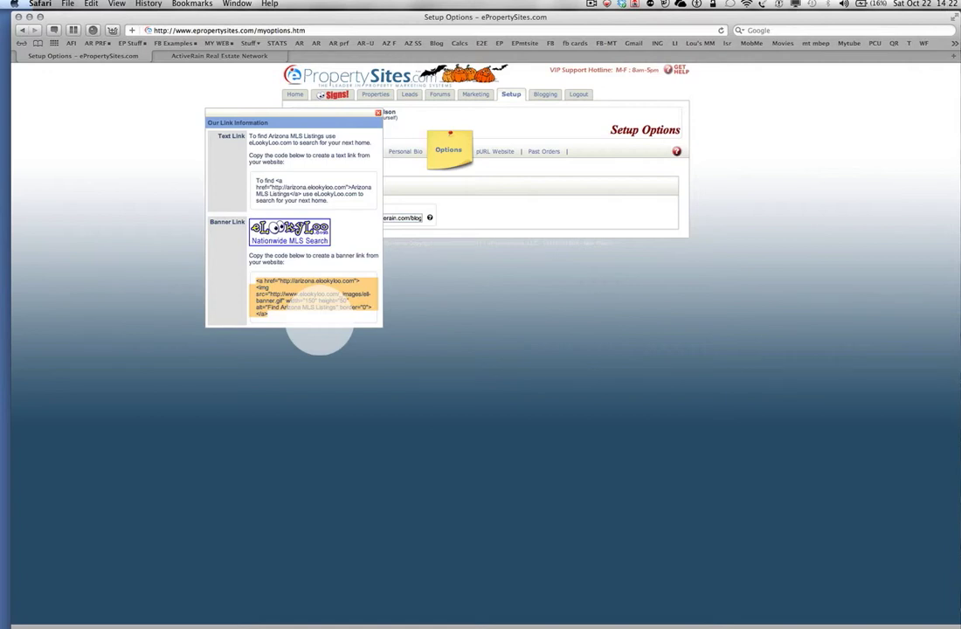
left_click(386, 94)
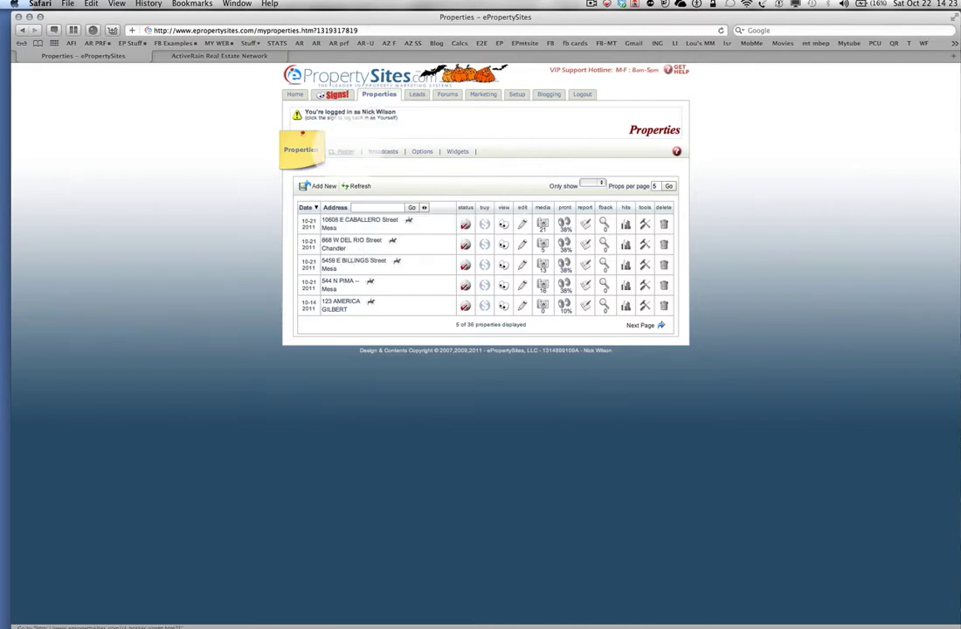
left_click(341, 150)
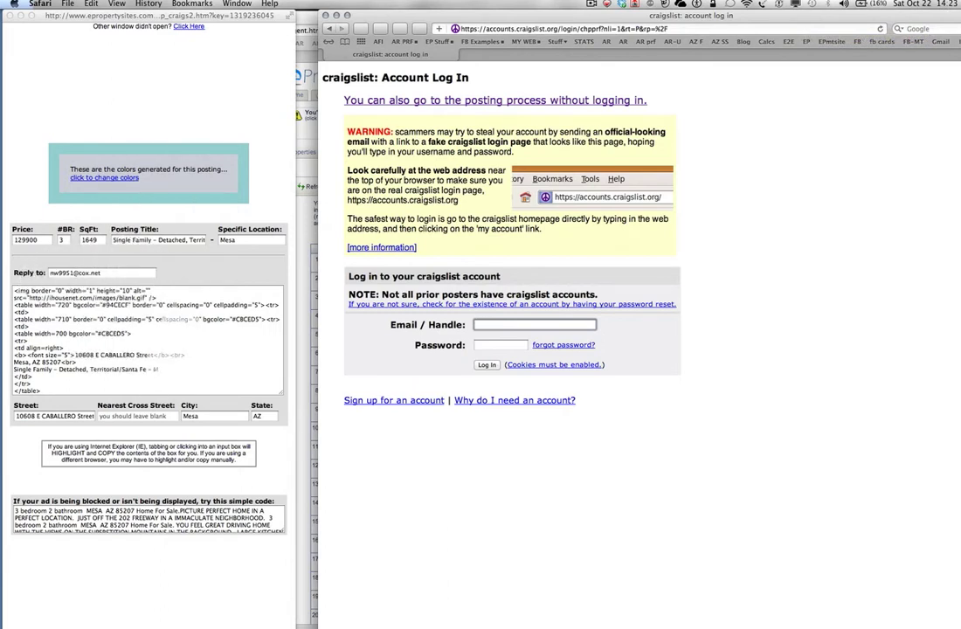
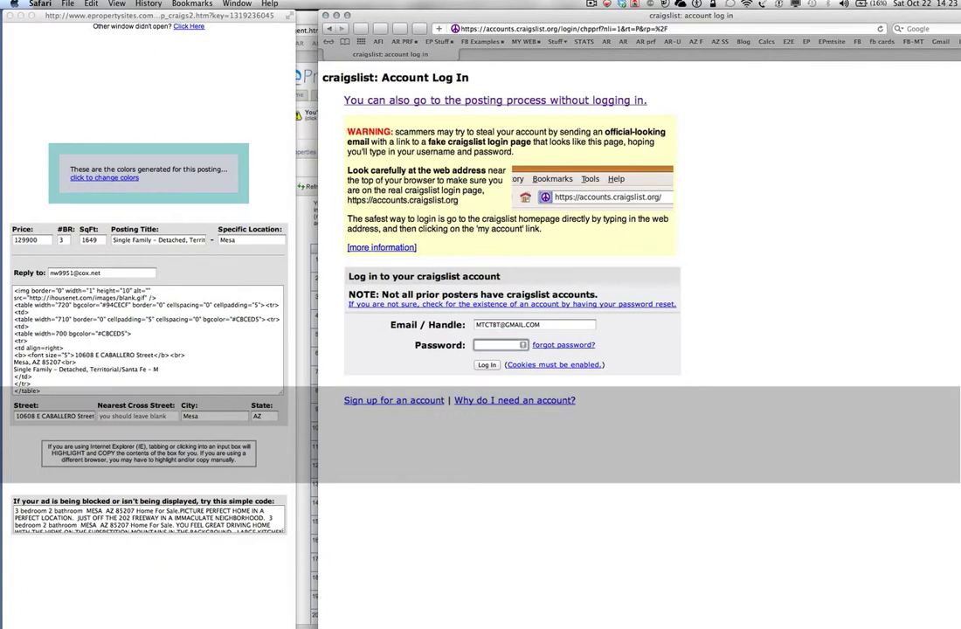
Step: Log in to craigslist with the MTCTB email and password, reaching the Phoenix category choice
type("password")
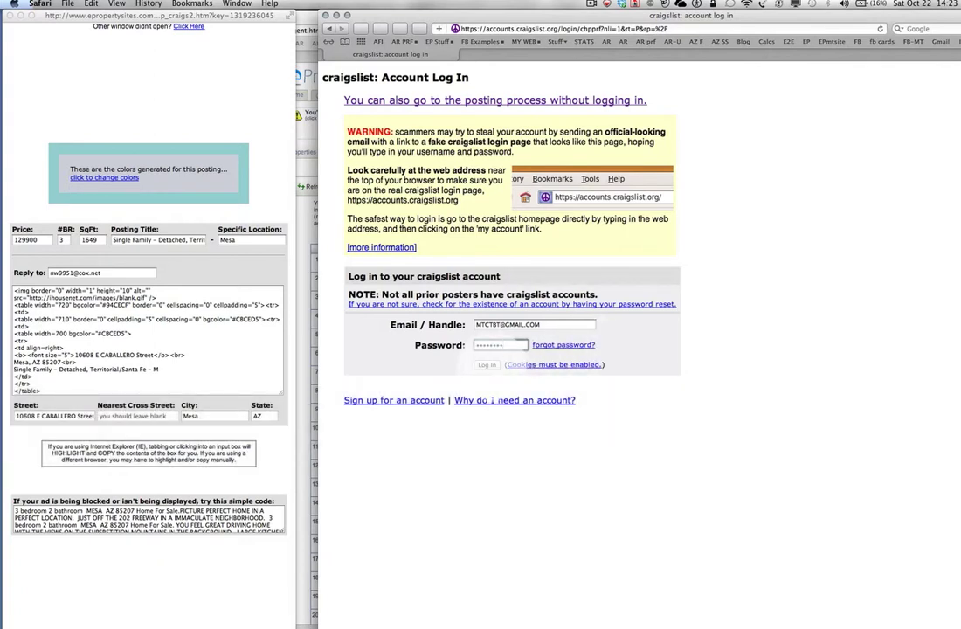
left_click(485, 365)
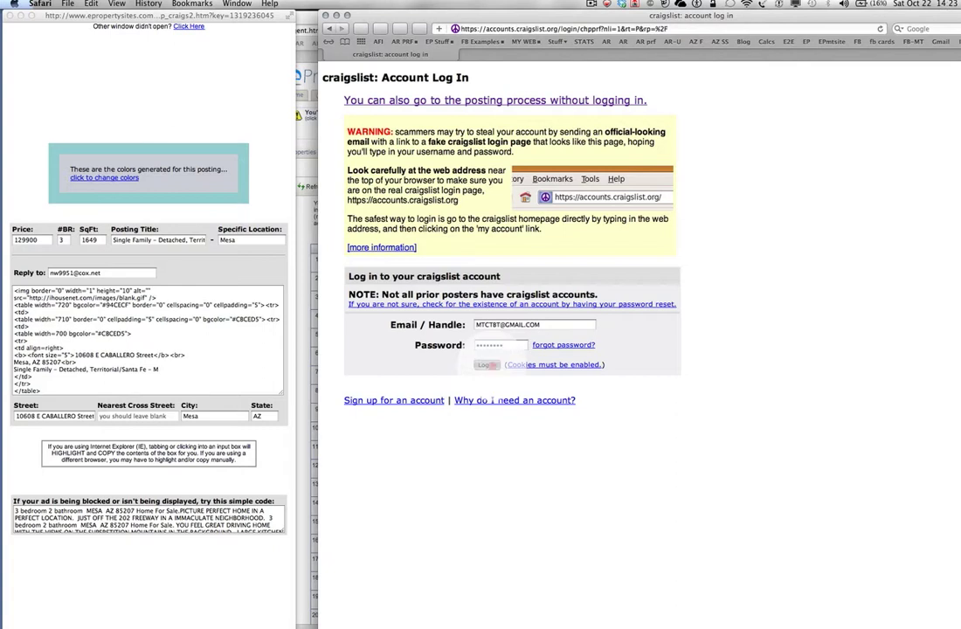
left_click(485, 365)
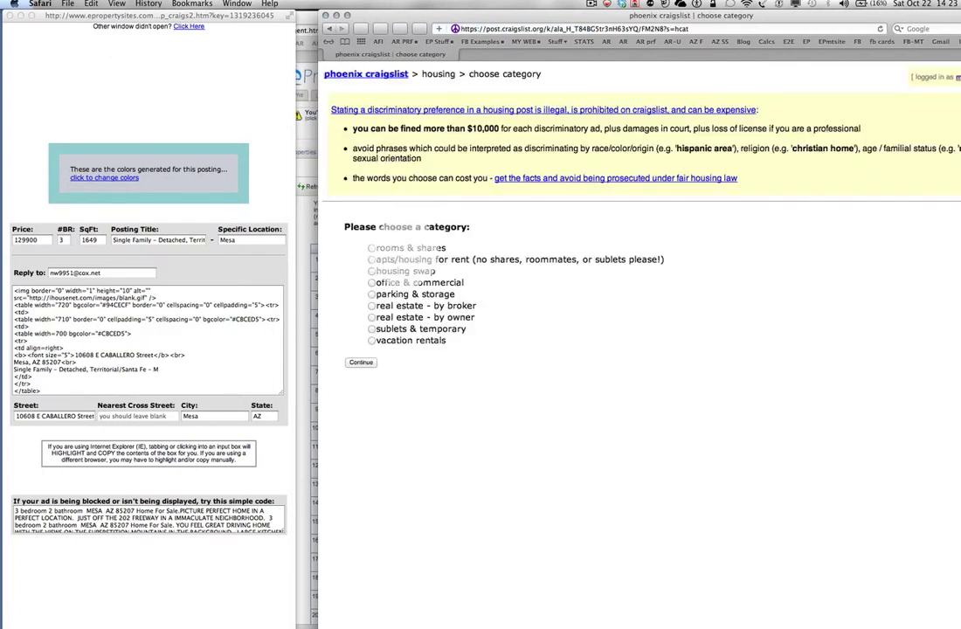
Step: Choose real estate - by broker in the west valley area and continue to the posting form
left_click(370, 318)
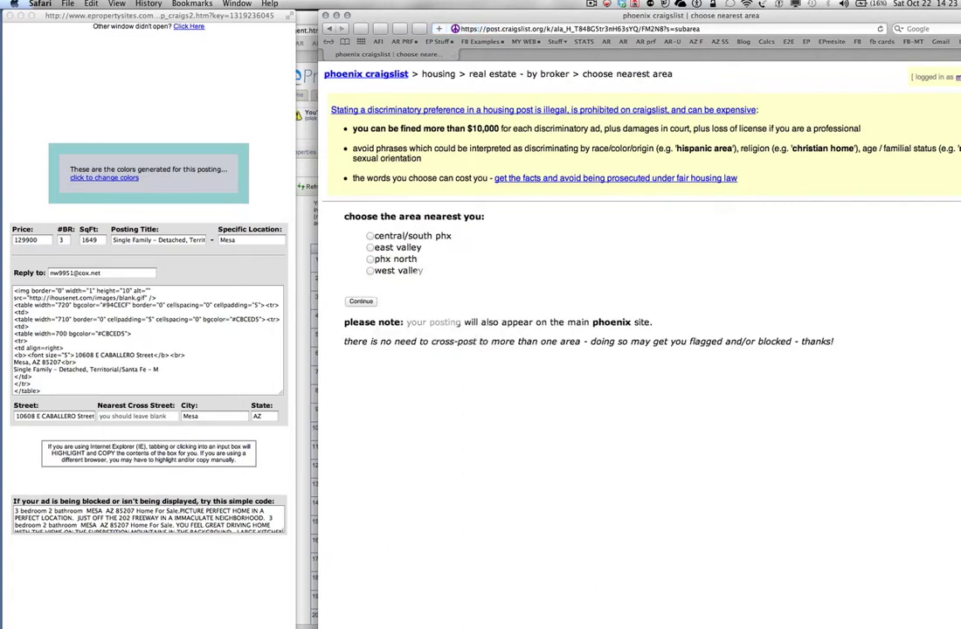
left_click(369, 269)
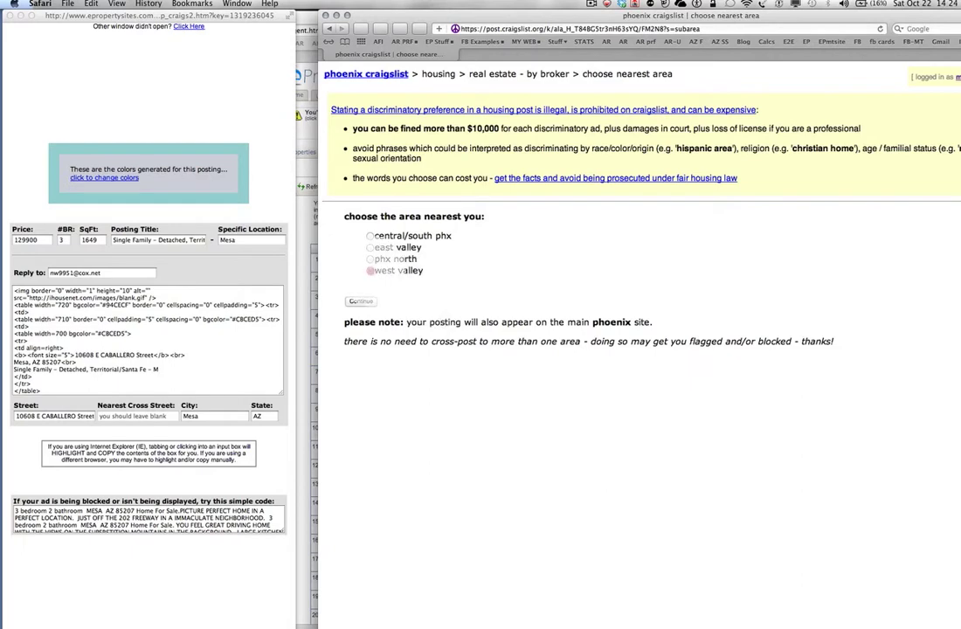
left_click(360, 300)
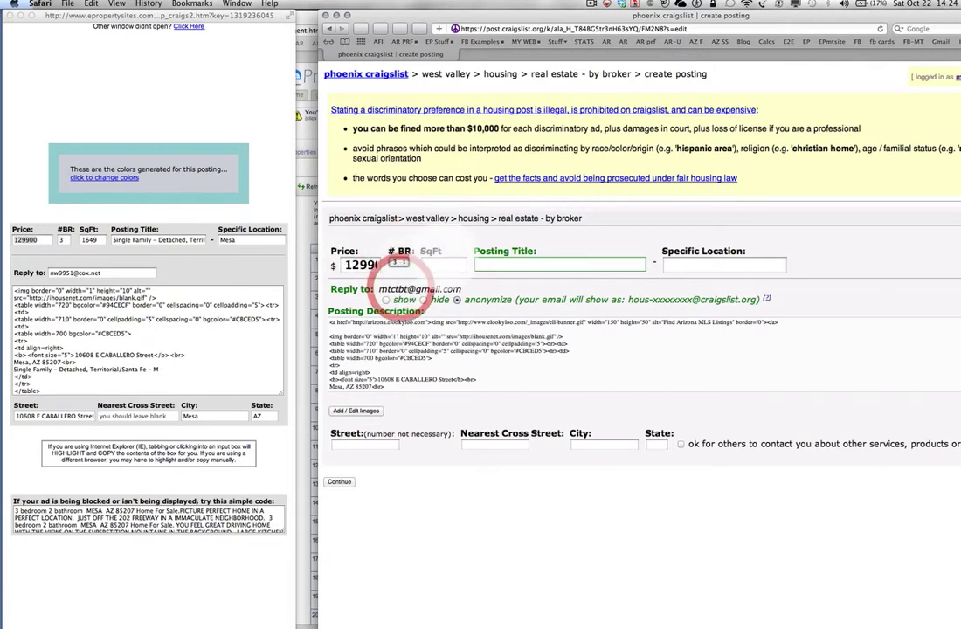
Step: Complete the posting details with city Mesa and continue to the ad preview
type("1649")
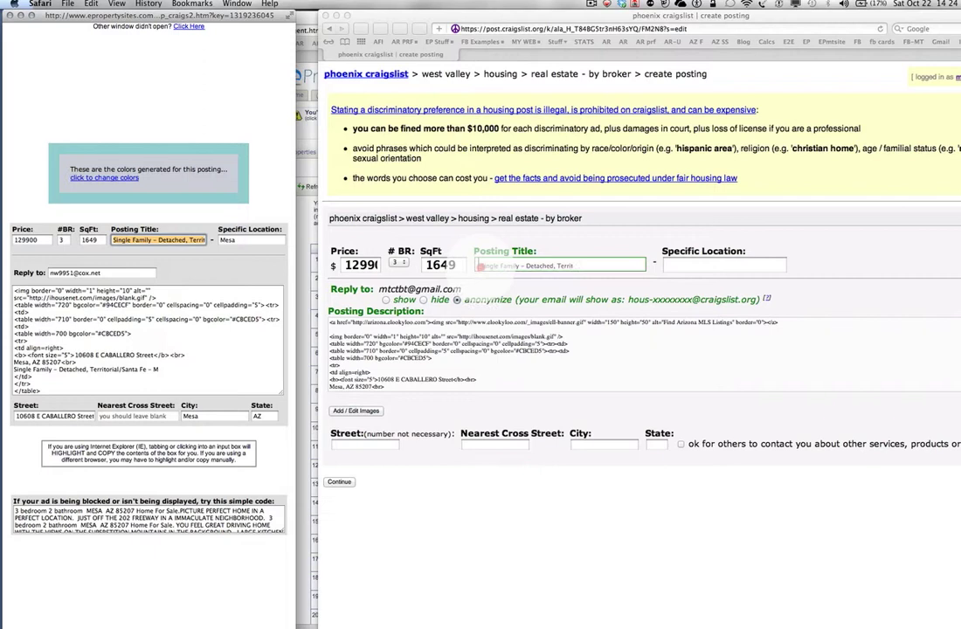
left_click(561, 265)
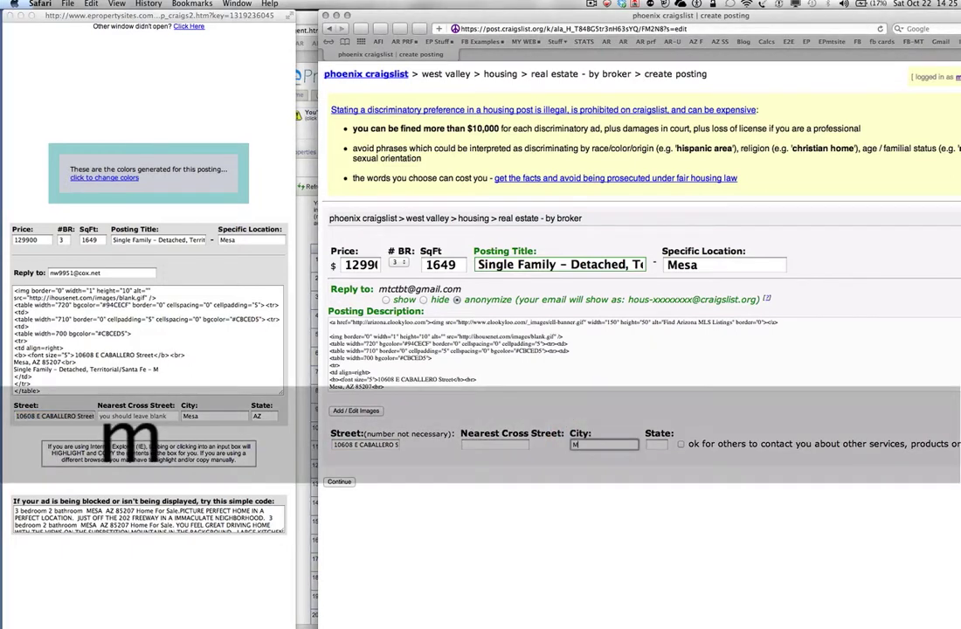
type("esa")
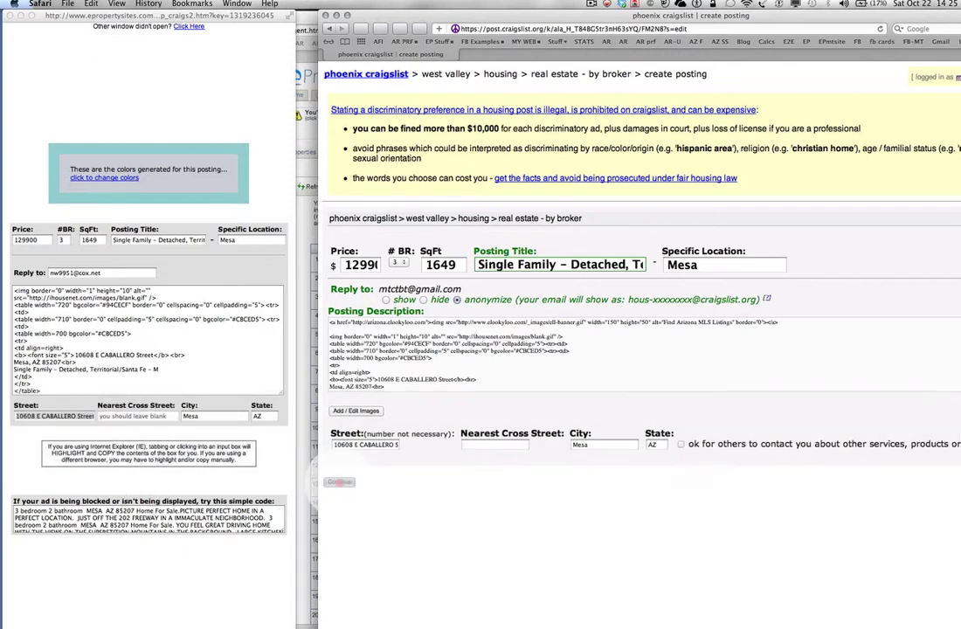
left_click(339, 482)
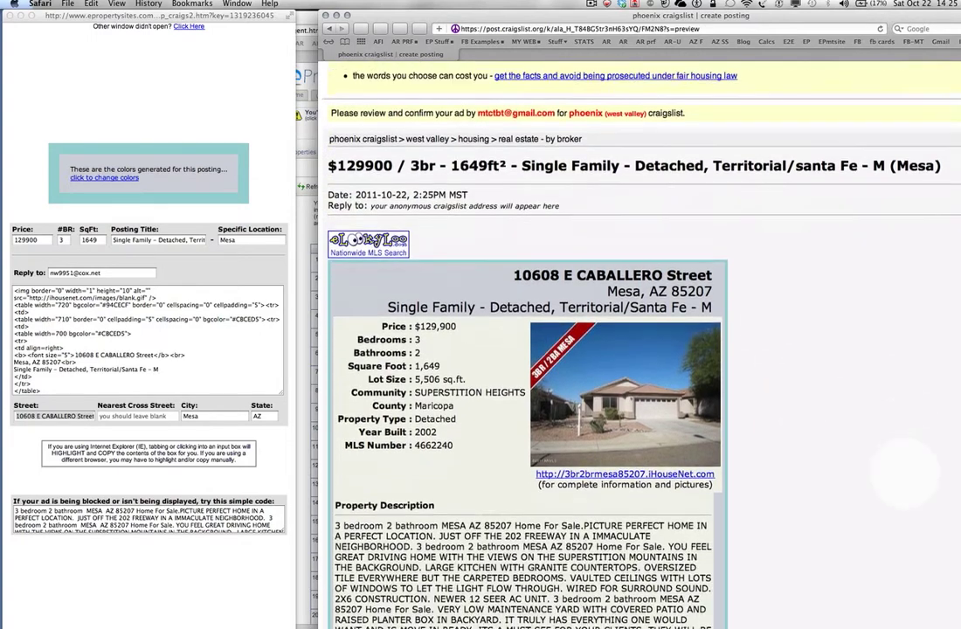
scroll("down", 3)
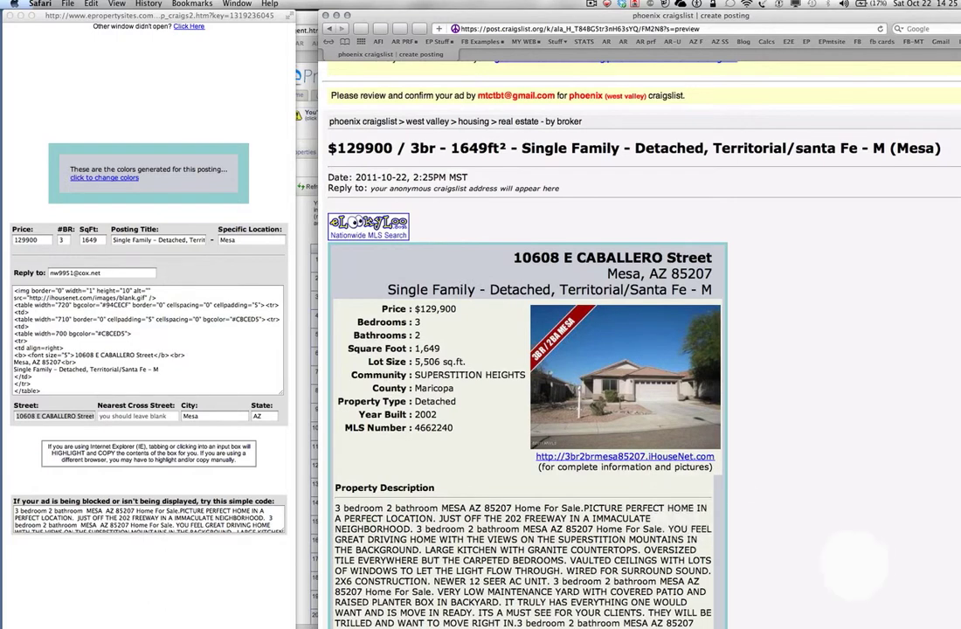
scroll("down", 3)
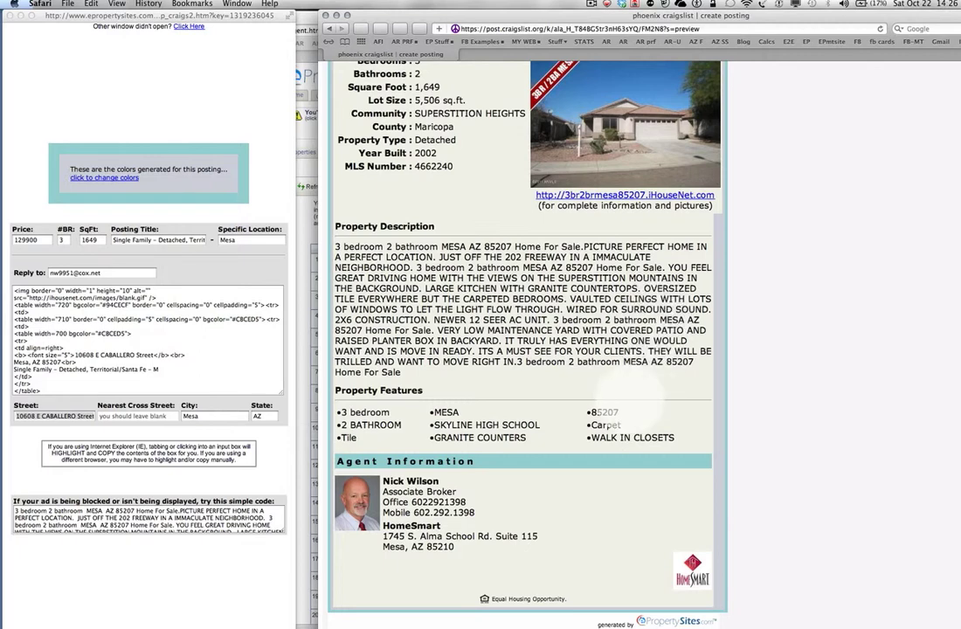
scroll("down", 3)
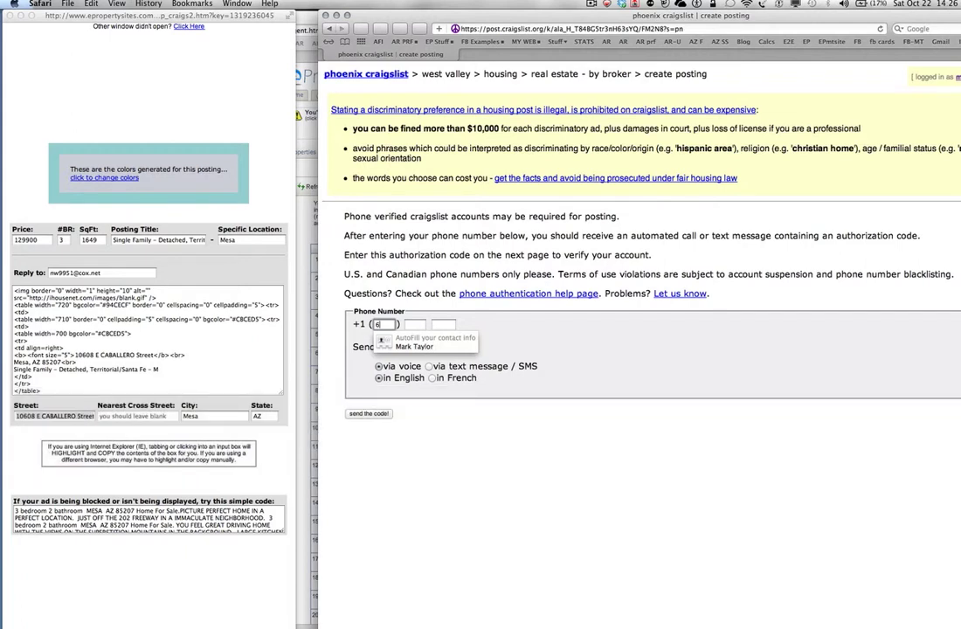
left_click(367, 412)
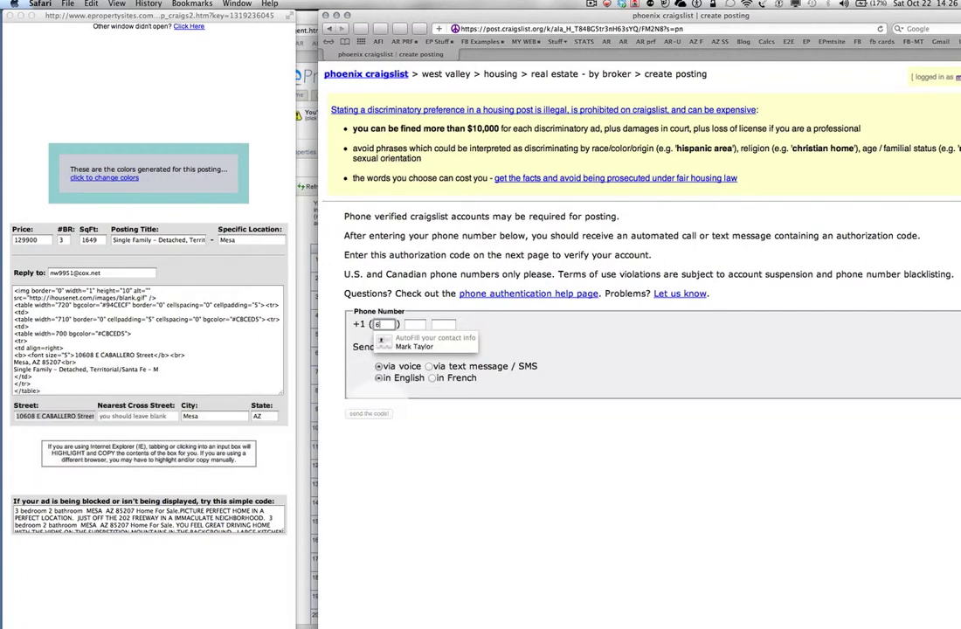
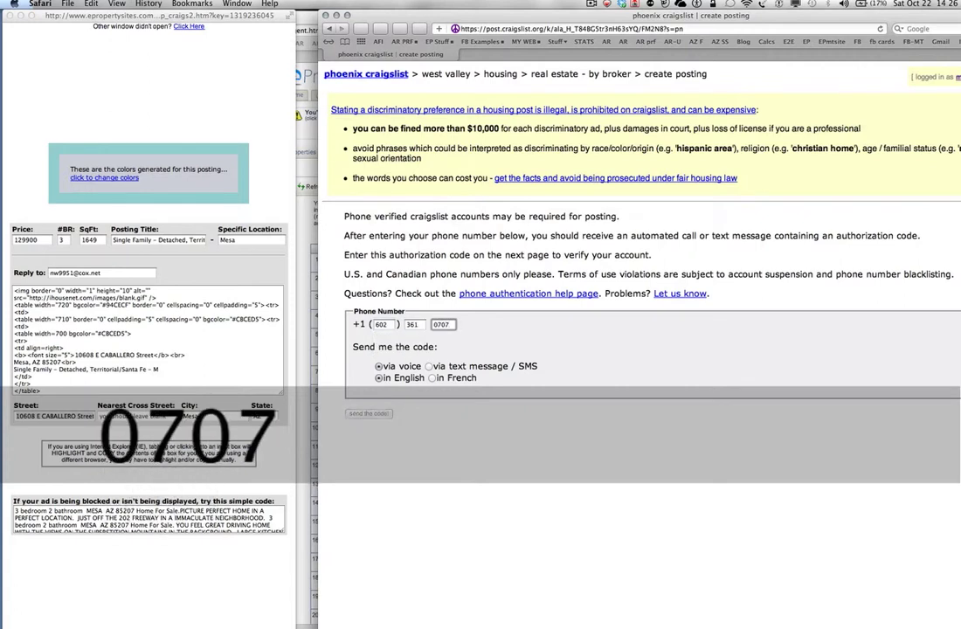
left_click(428, 365)
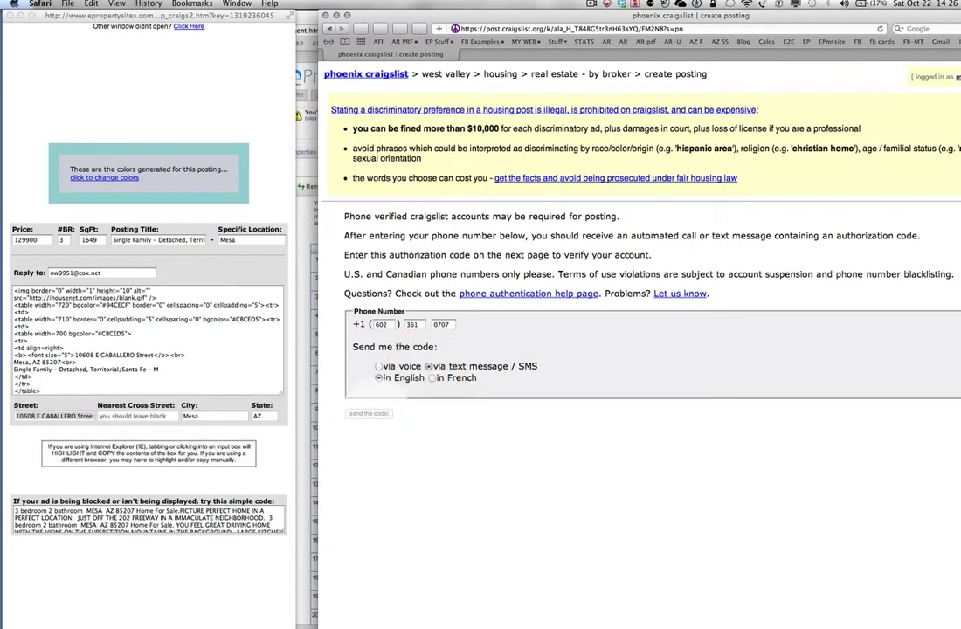
left_click(366, 412)
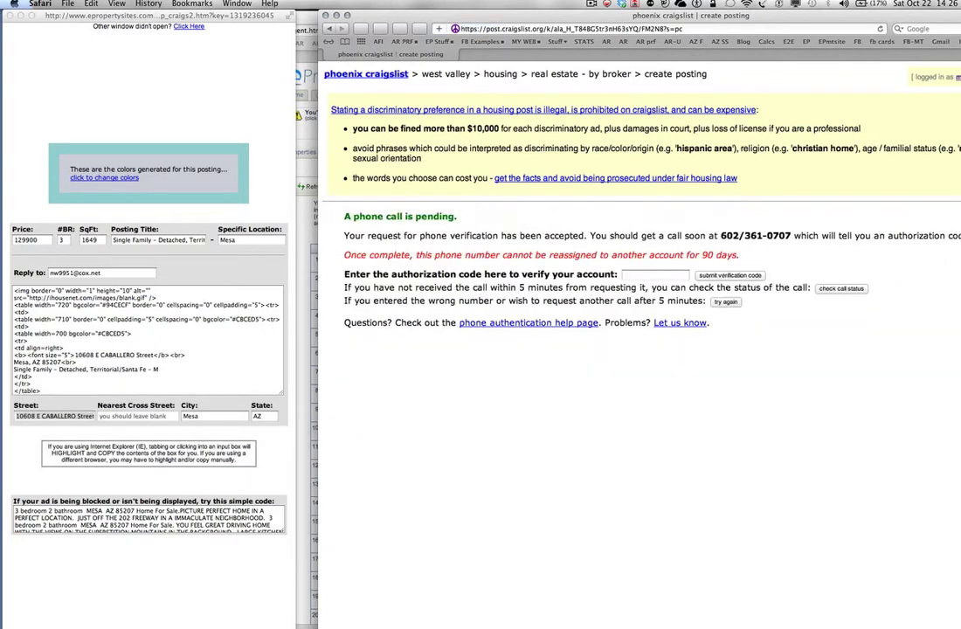
left_click(655, 274)
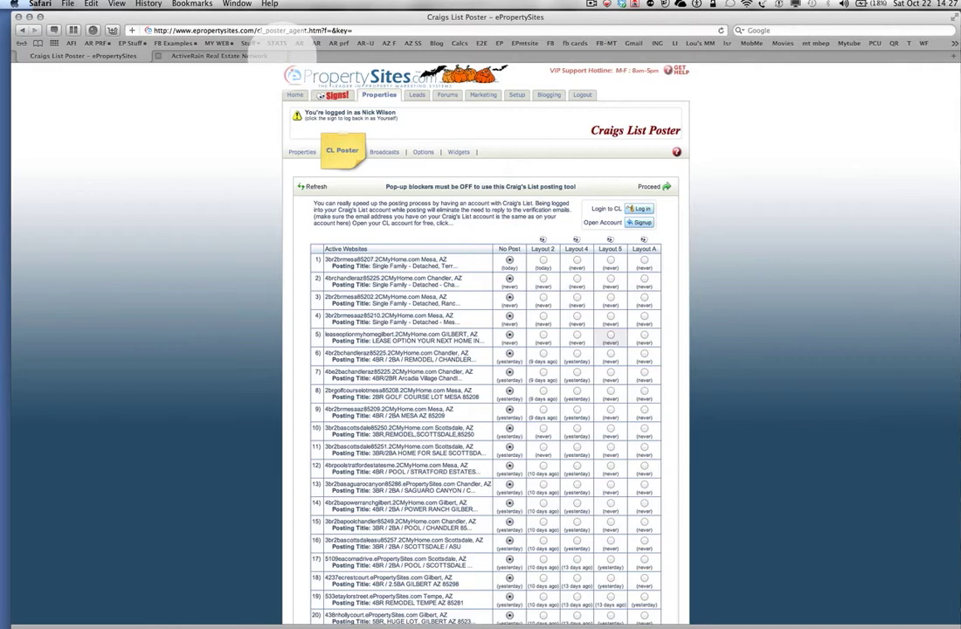
Step: View Mark Taylor's ActiveRain blog and scroll to the eLookyLoo Nationwide MLS Search widget
left_click(218, 56)
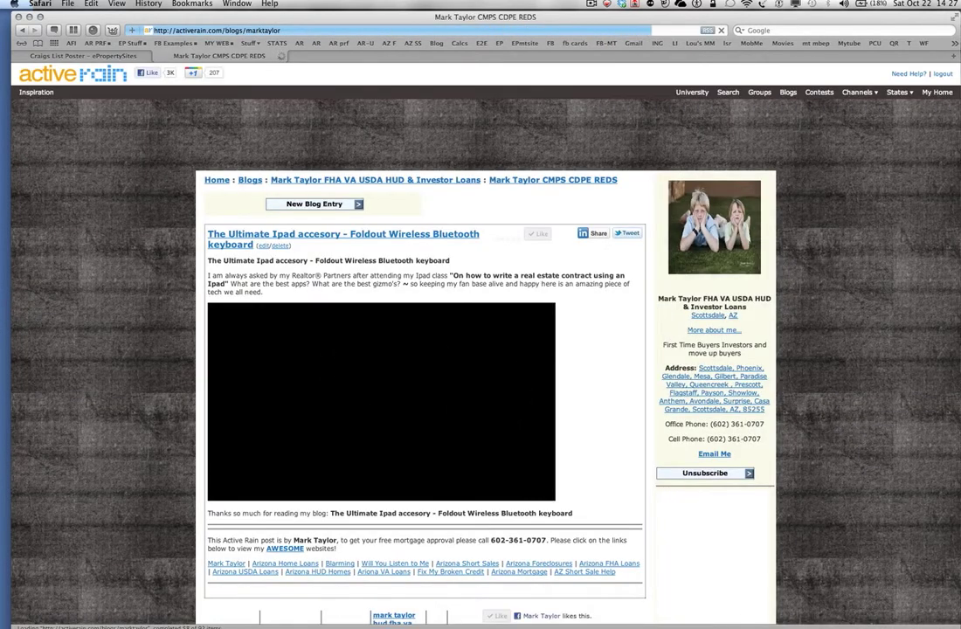
scroll("down", 3)
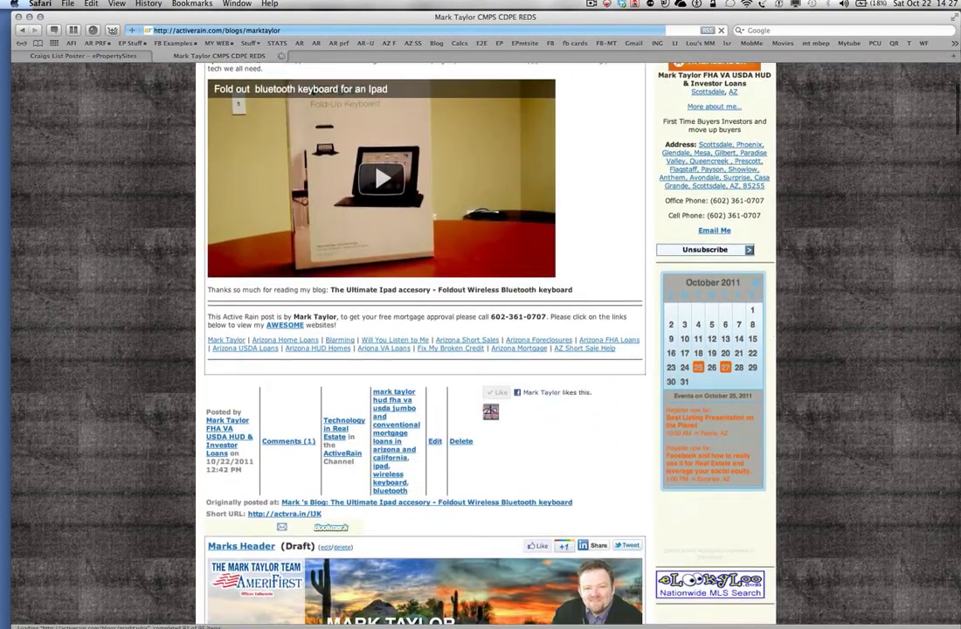
scroll("down", 3)
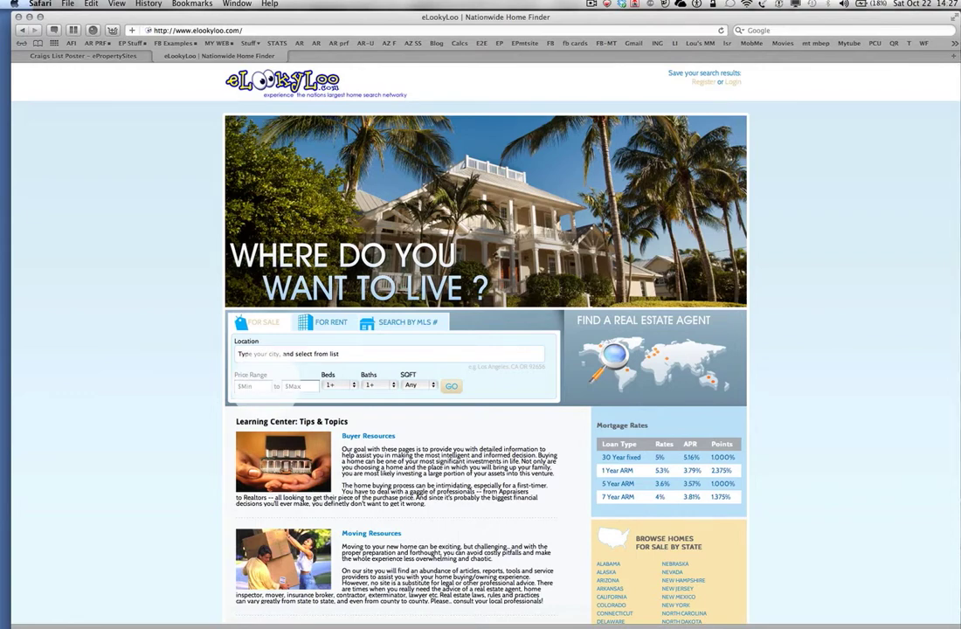
Step: Search eLookyLoo for homes priced 100000 to 200000 and open the St. David listing
type("100000")
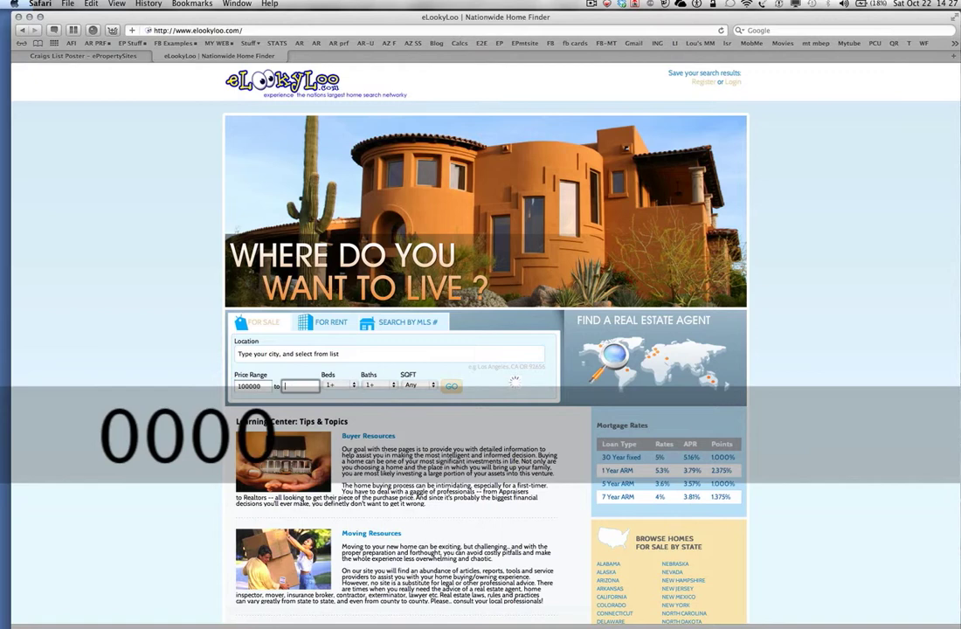
type("200000")
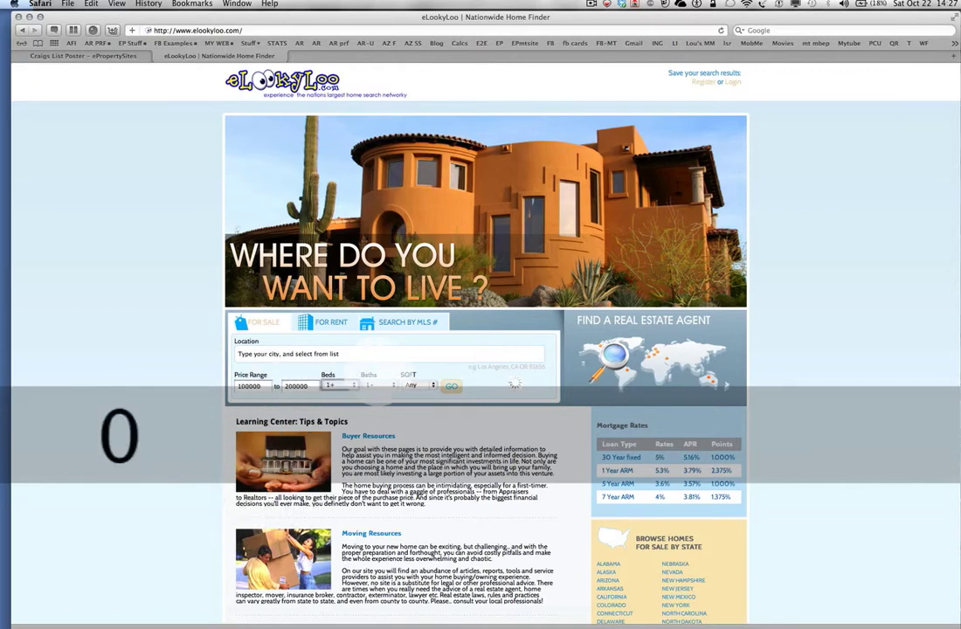
left_click(454, 386)
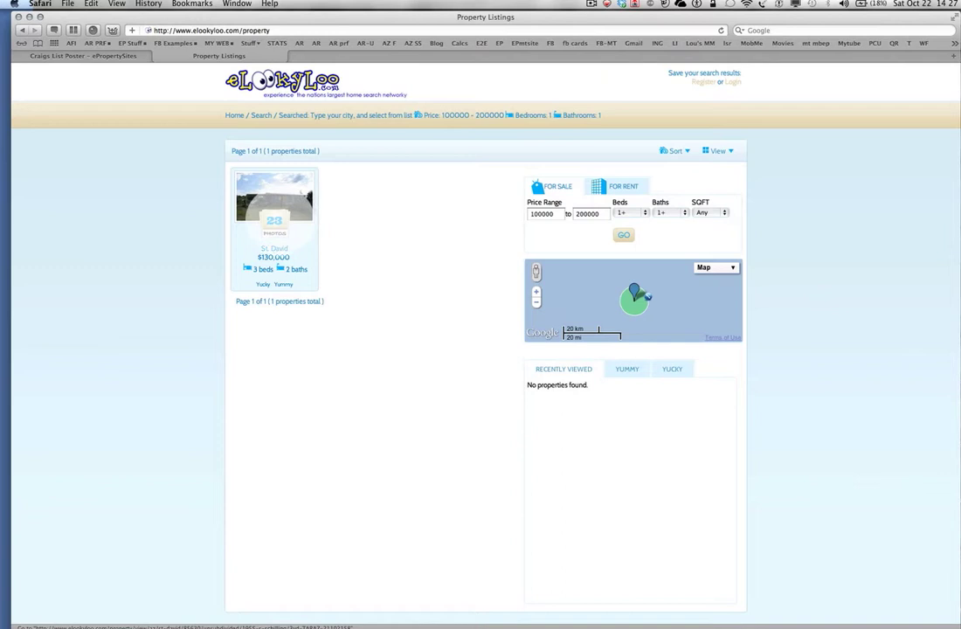
left_click(273, 206)
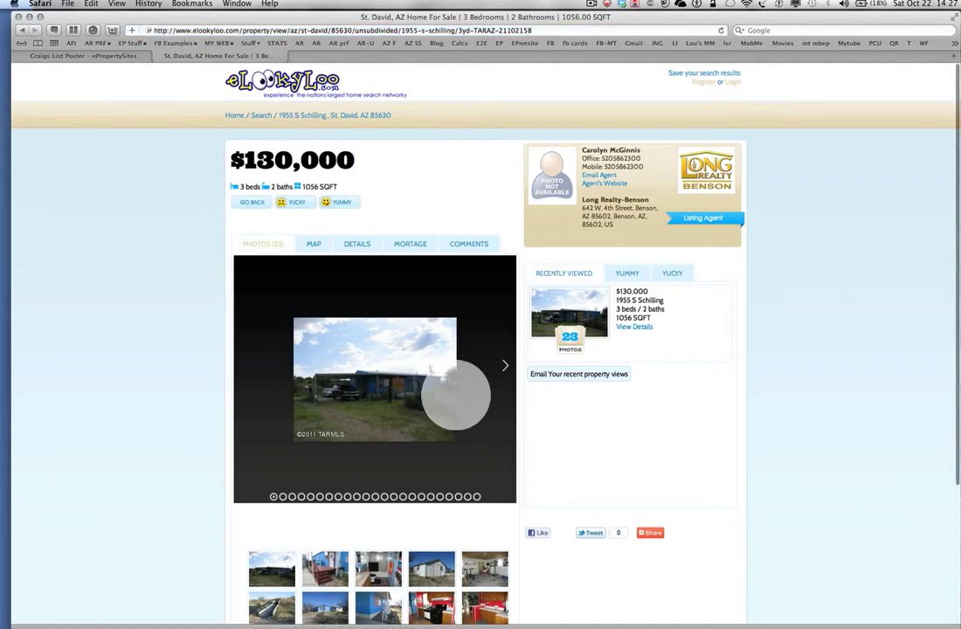
Step: Try saving the home as Yummy, bringing up and answering the Register or Login prompt
scroll("down", 3)
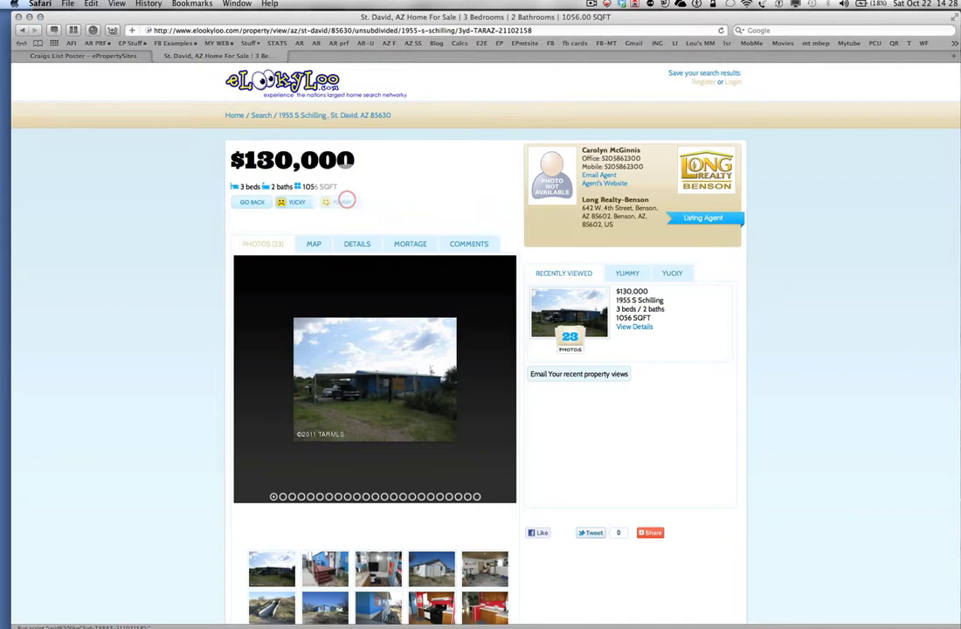
left_click(339, 202)
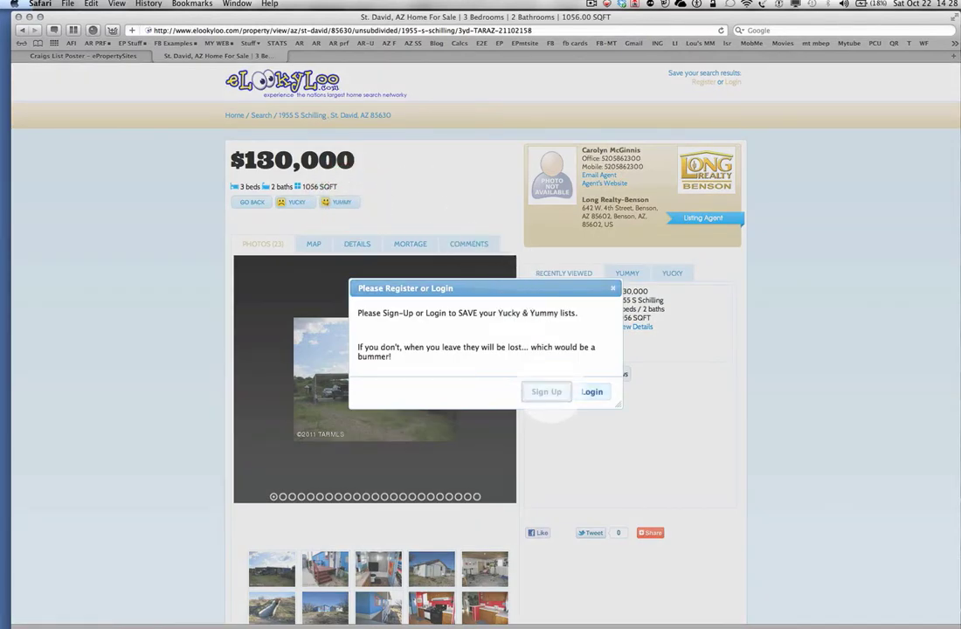
left_click(544, 391)
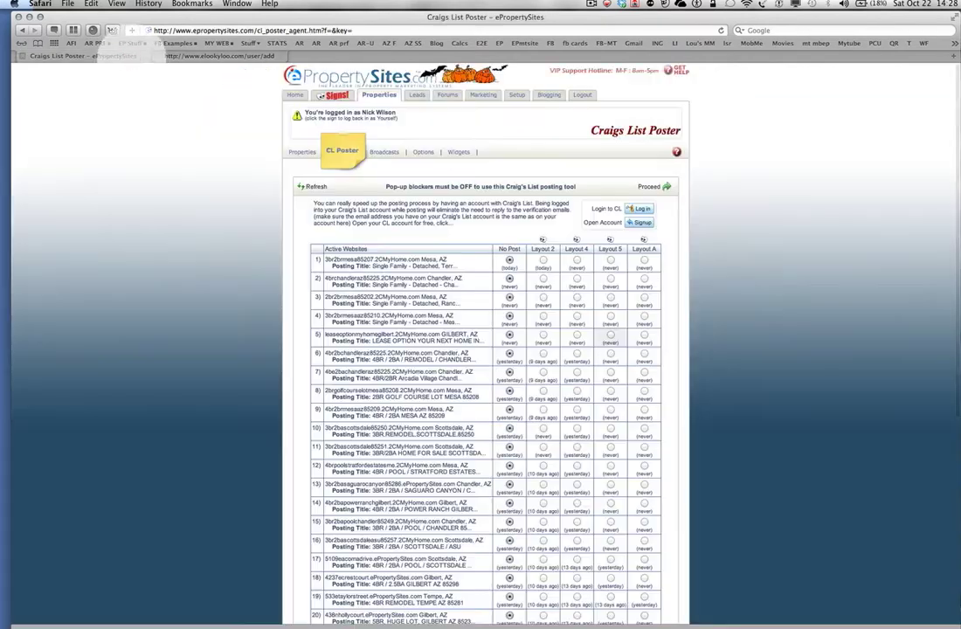
Step: View the Lead Pool and the accepted client leads, then go to the Properties list
left_click(424, 95)
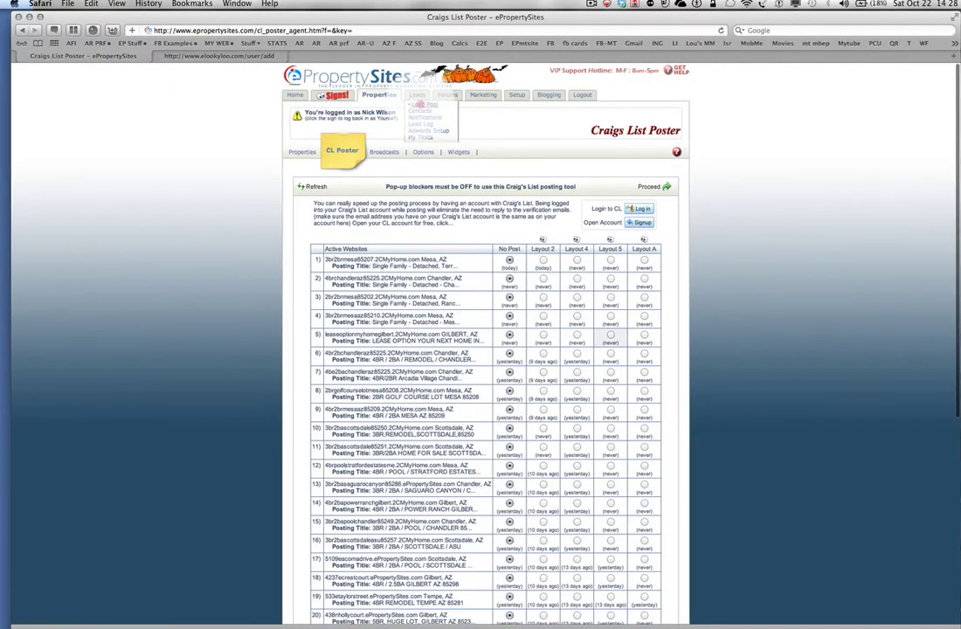
left_click(419, 101)
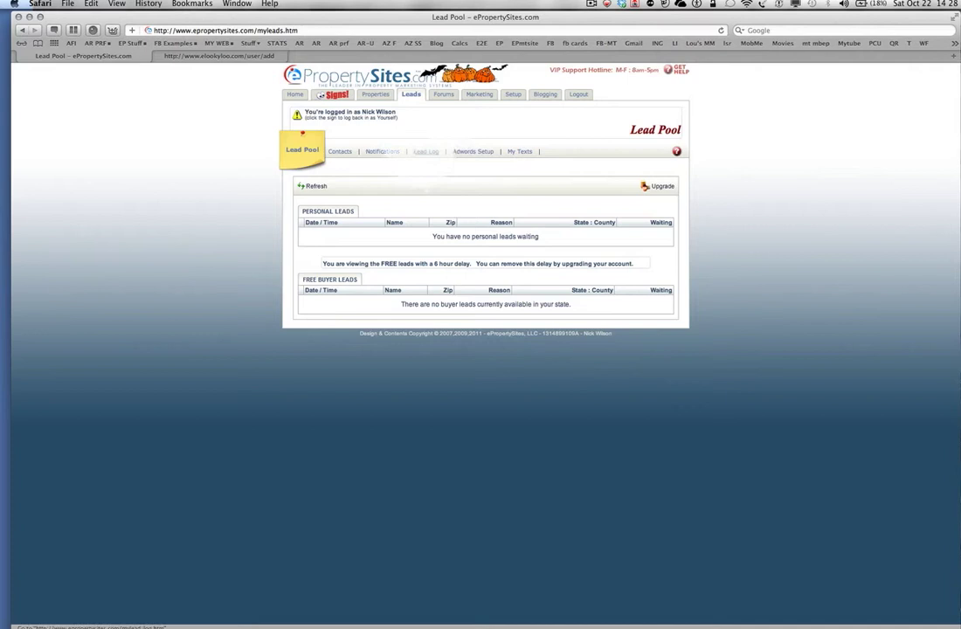
left_click(426, 151)
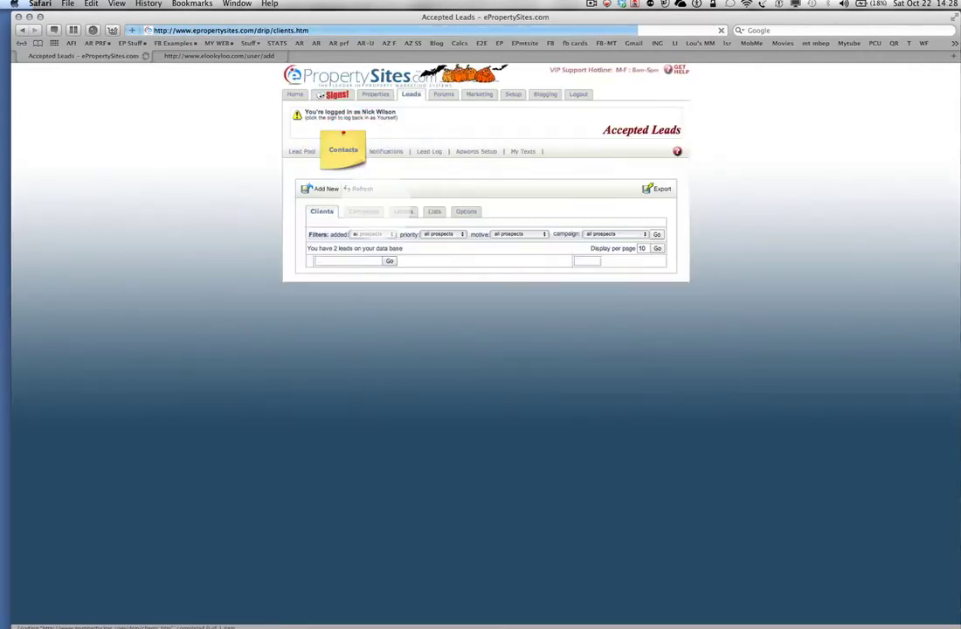
left_click(358, 189)
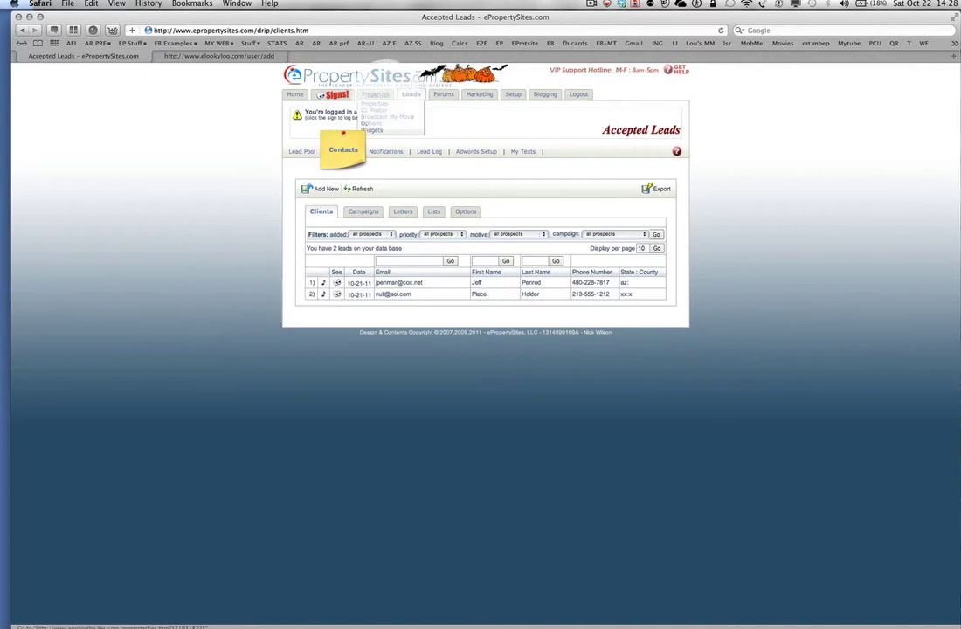
left_click(377, 105)
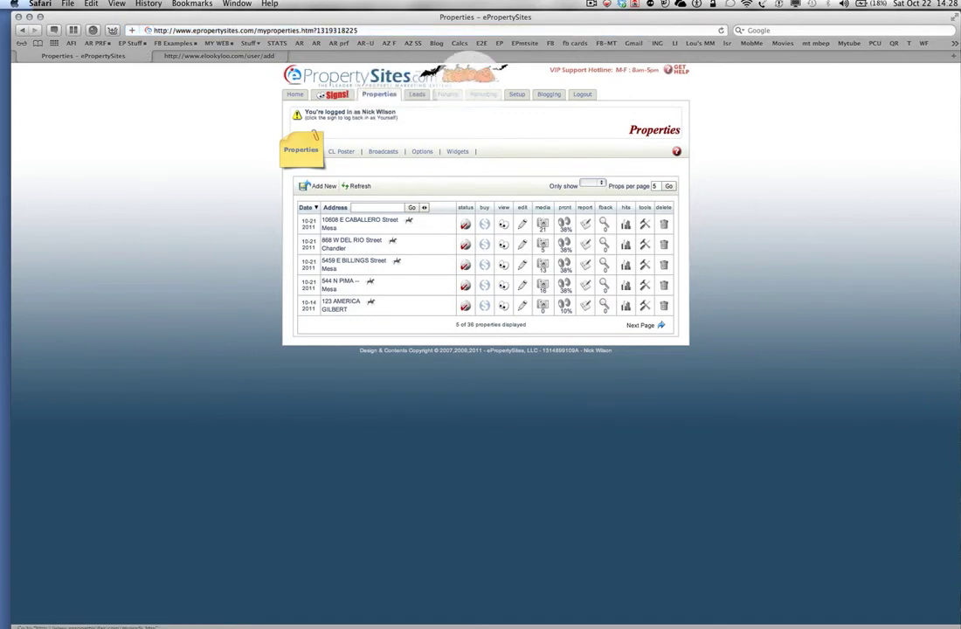
Step: Show the eLookyLoo link code under Setup Options and select the Banner Link HTML
left_click(524, 94)
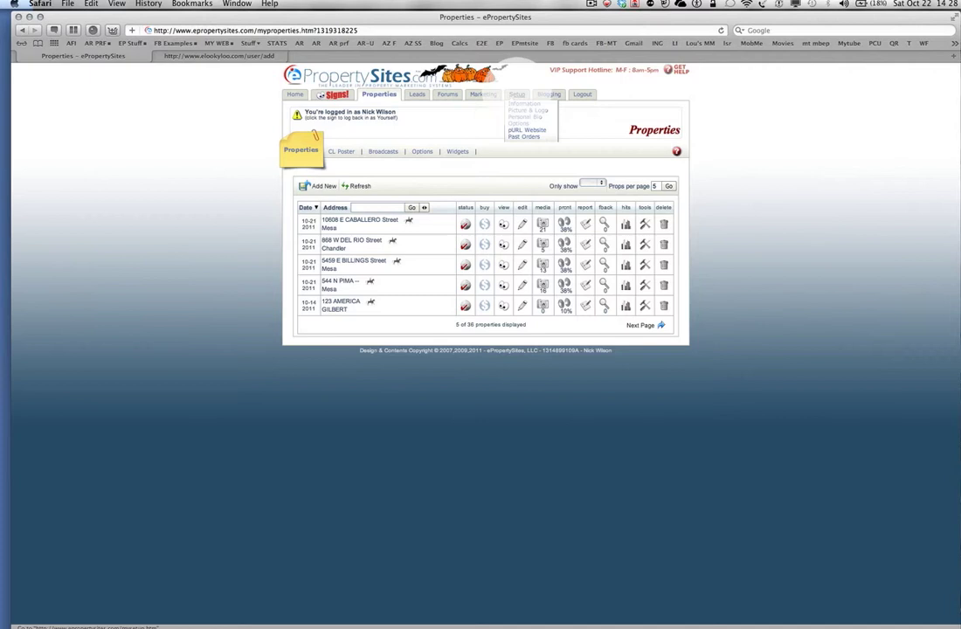
left_click(527, 105)
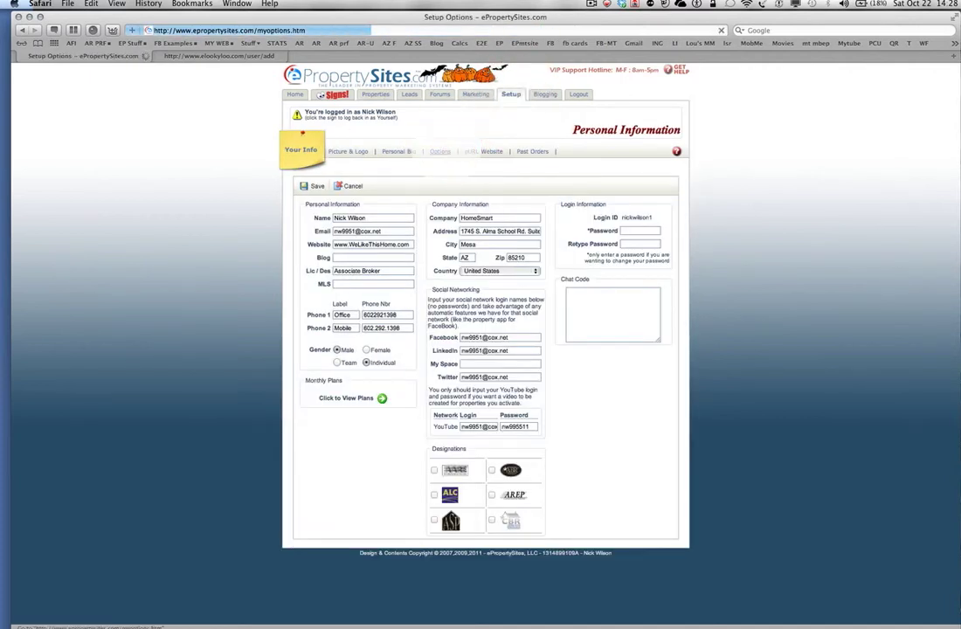
left_click(440, 151)
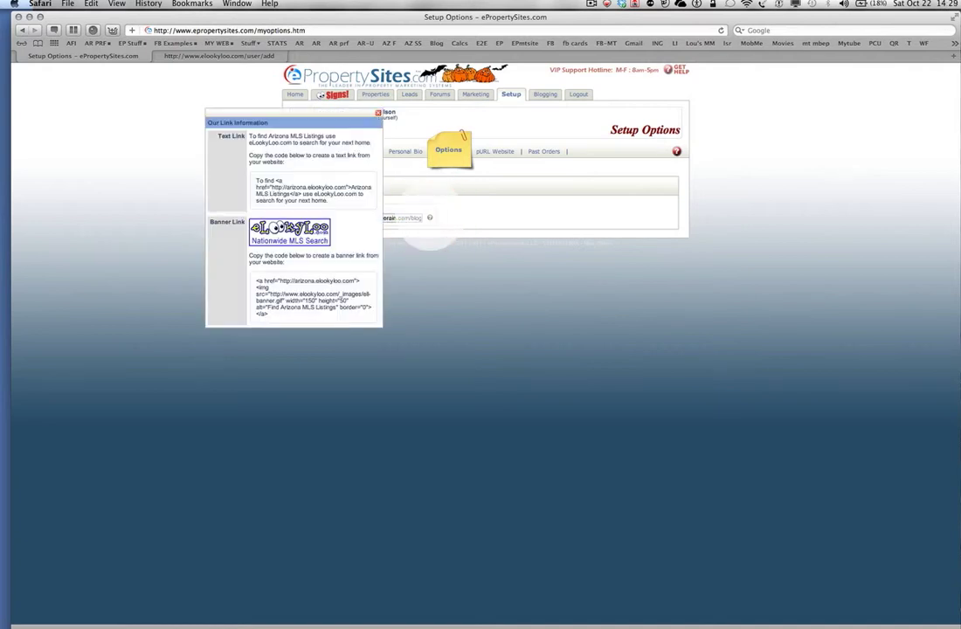
triple_click(311, 297)
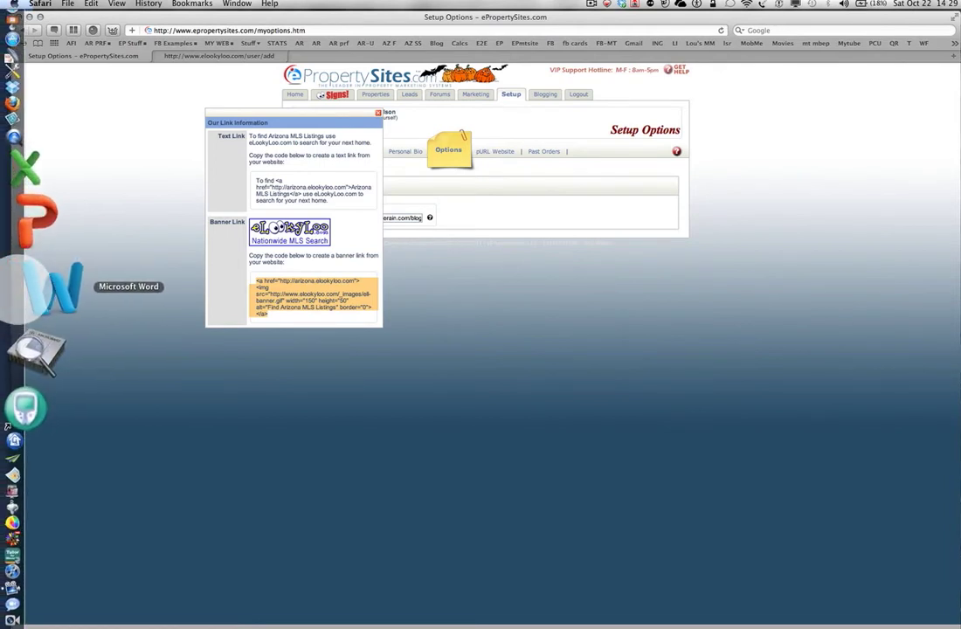
left_click(54, 293)
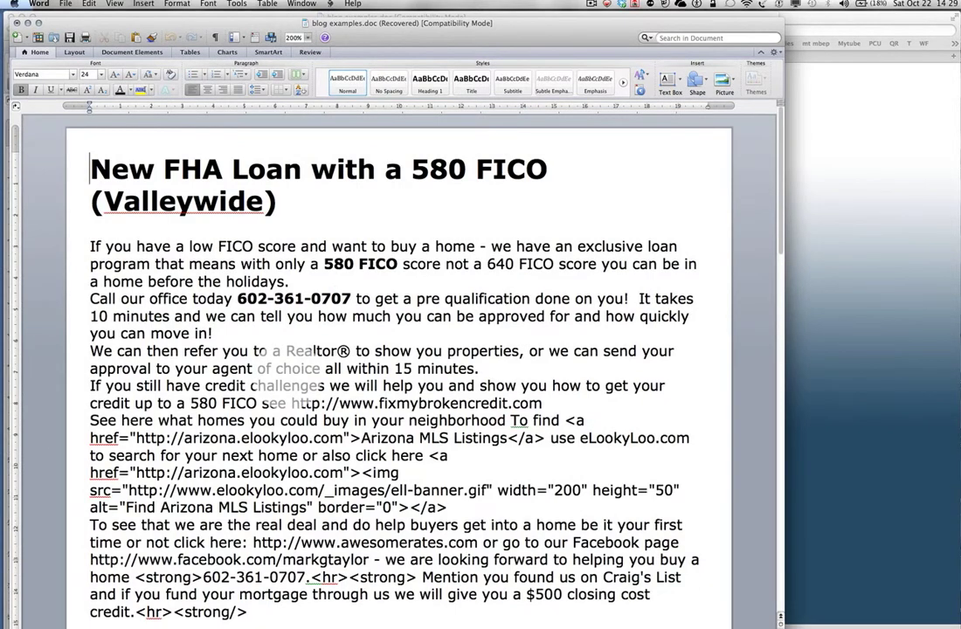
scroll("down", 3)
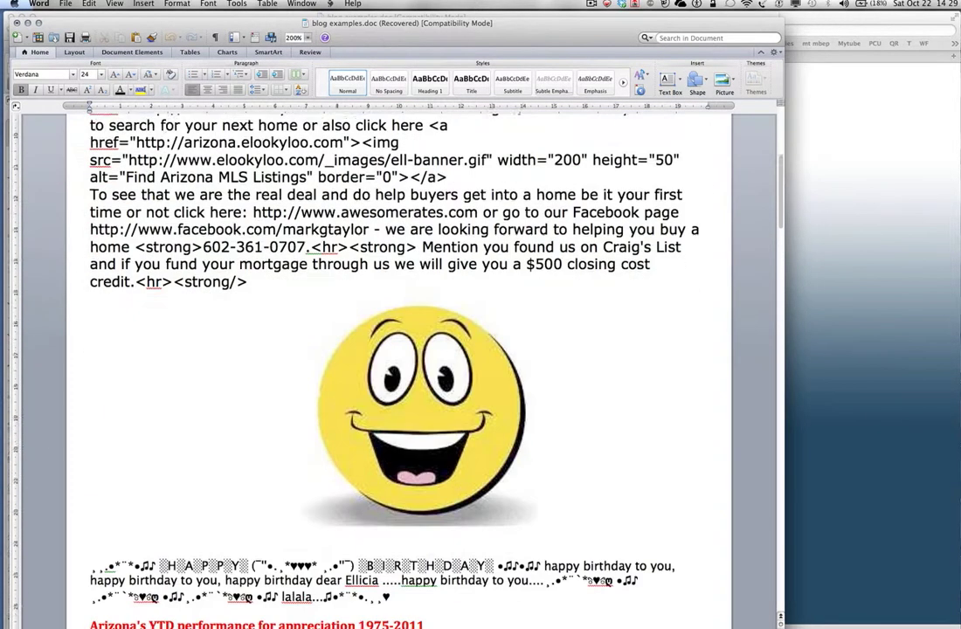
scroll("down", 3)
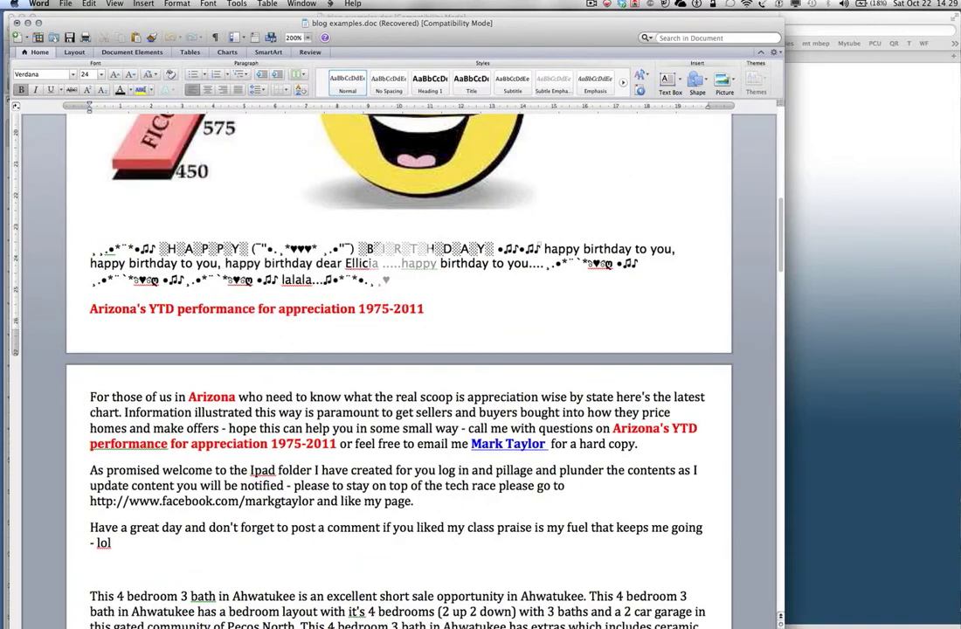
scroll("down", 3)
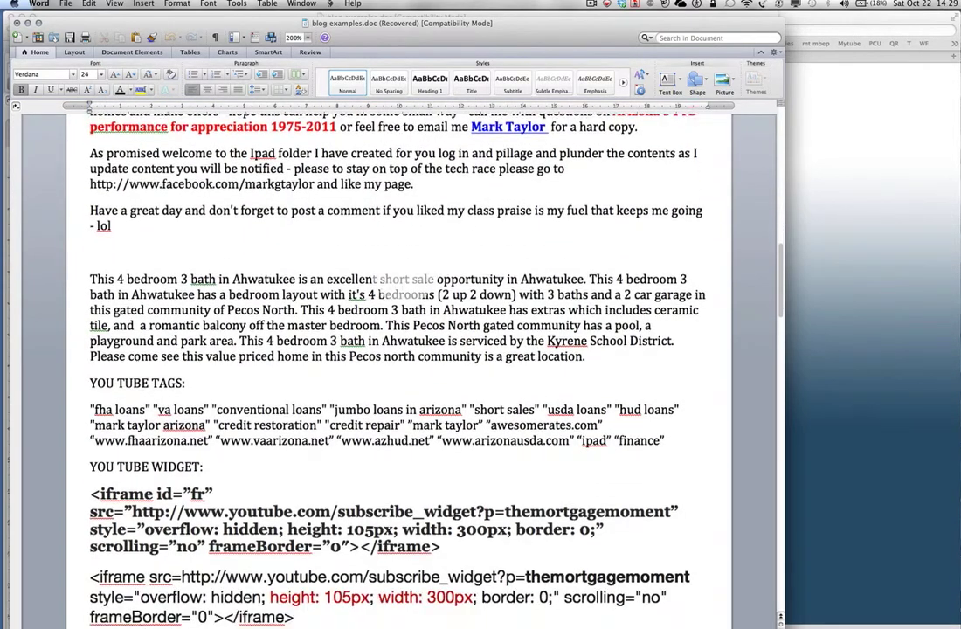
scroll("down", 3)
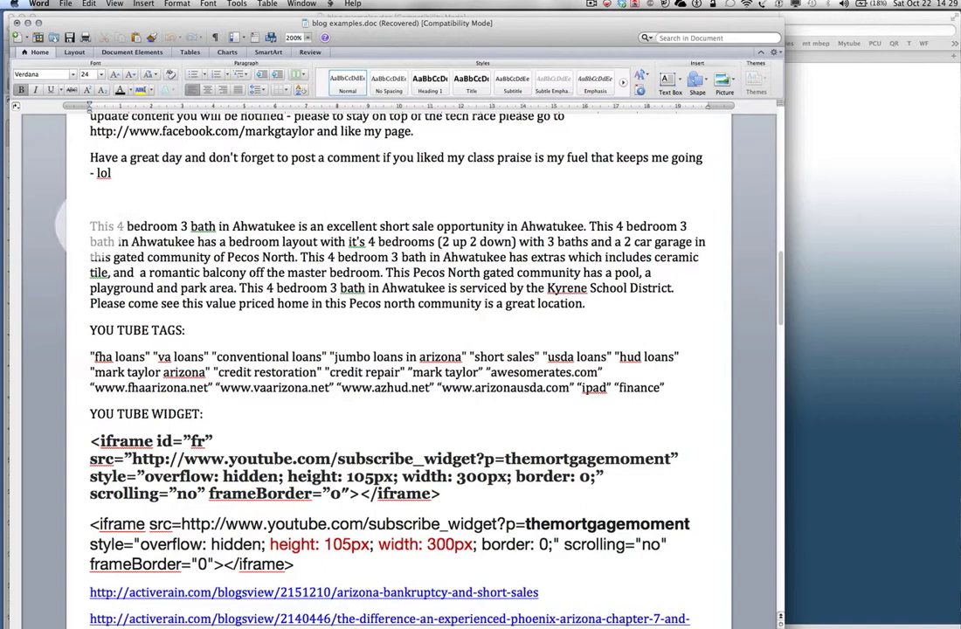
left_click_drag(91, 226, 585, 304)
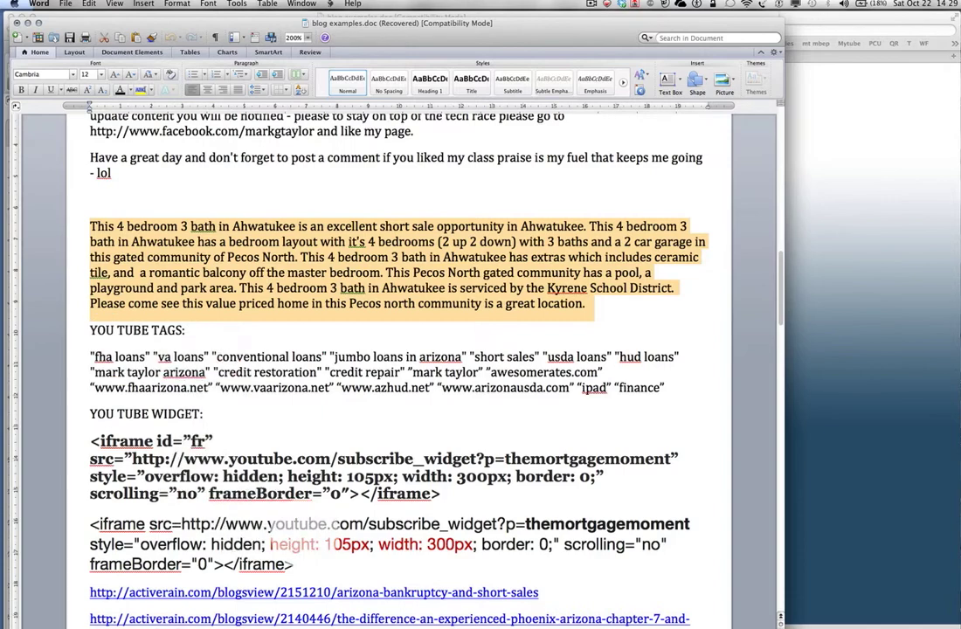
scroll("down", 3)
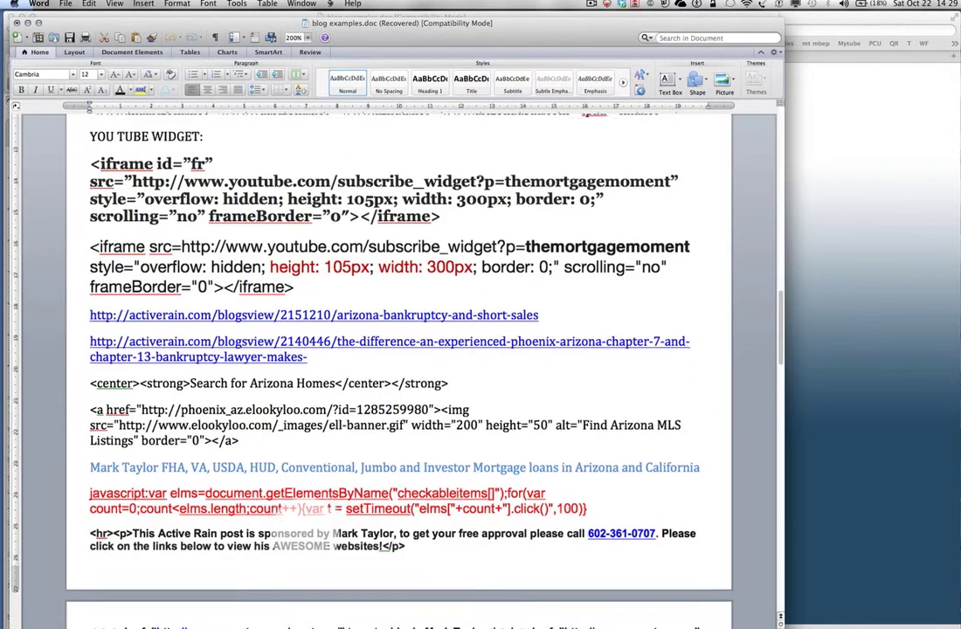
scroll("down", 3)
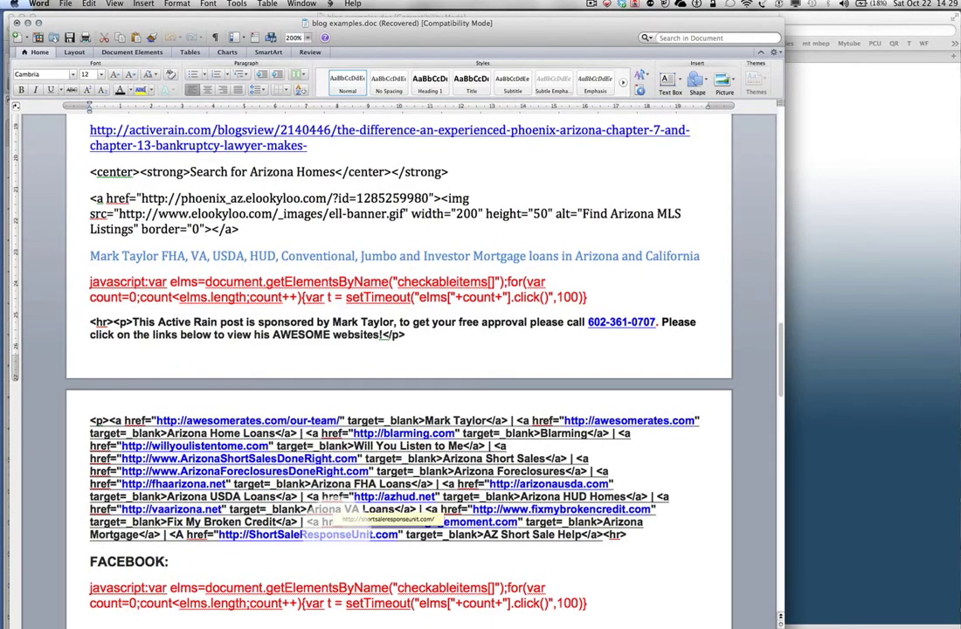
scroll("down", 3)
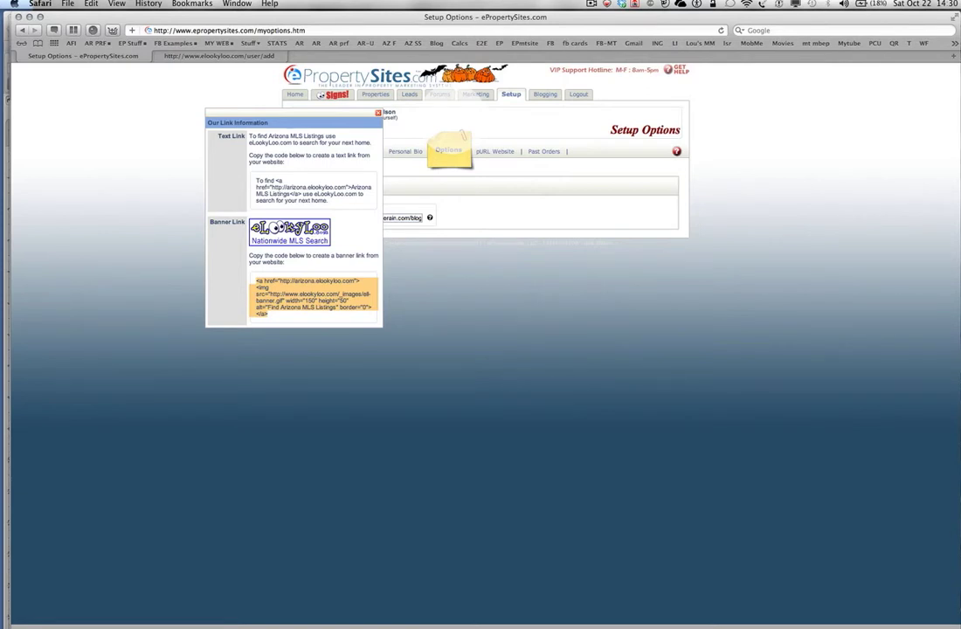
left_click(607, 7)
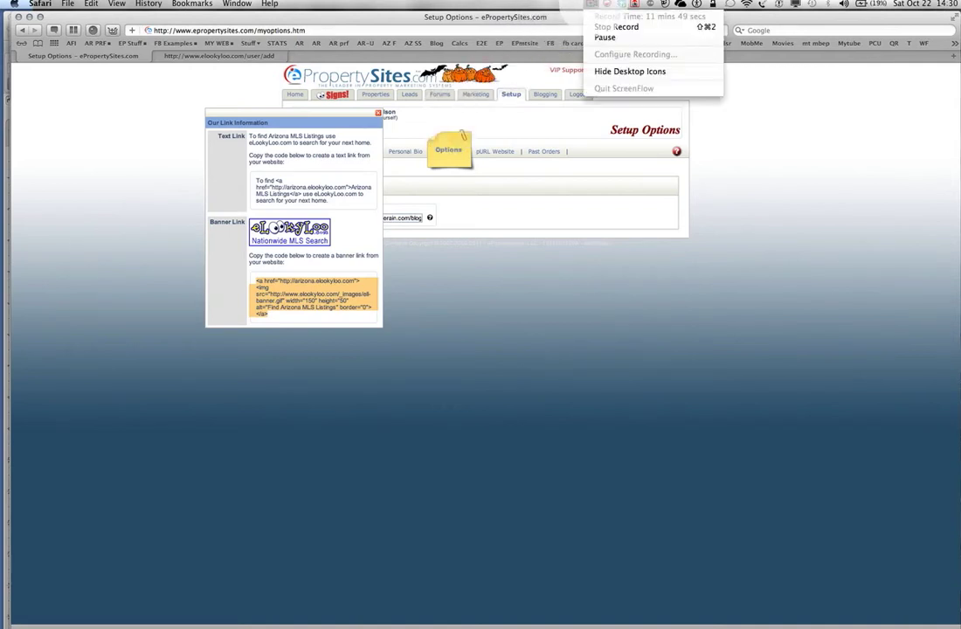